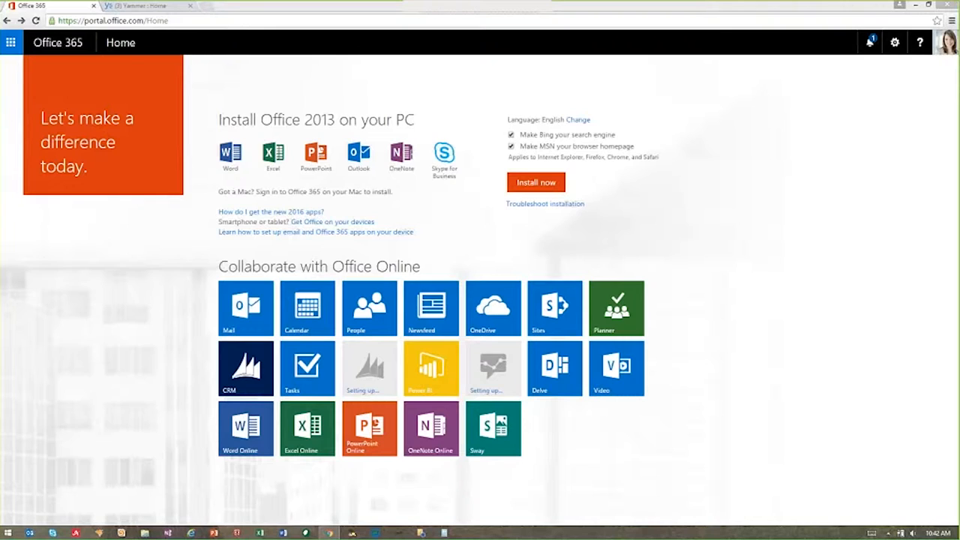
{"action": "mouse_move", "coordinate": [859, 171]}
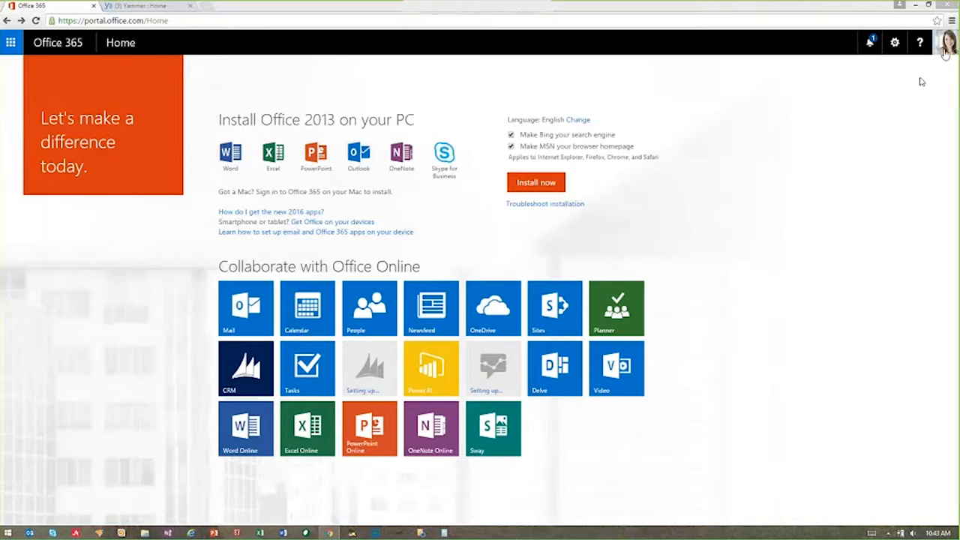
{"action": "mouse_move", "coordinate": [946, 42]}
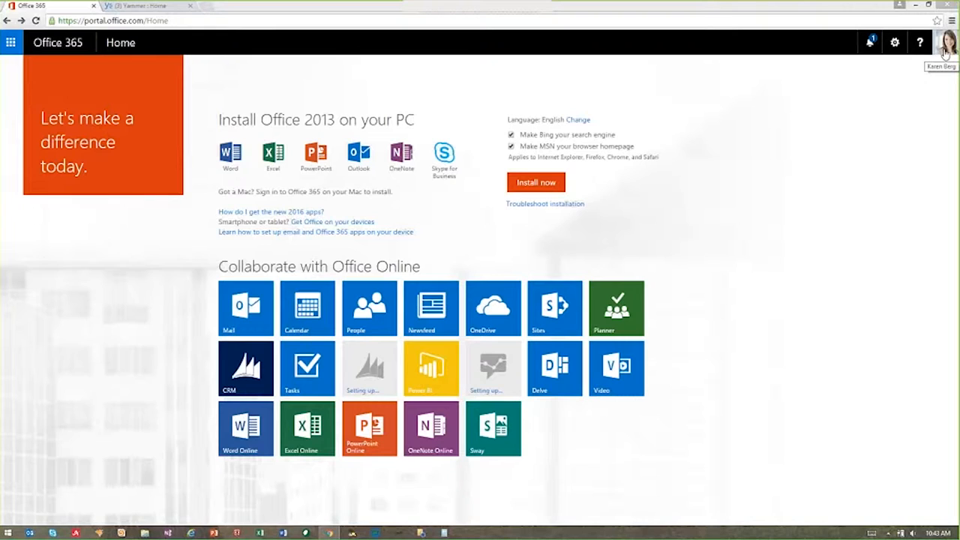
{"action": "mouse_move", "coordinate": [861, 171]}
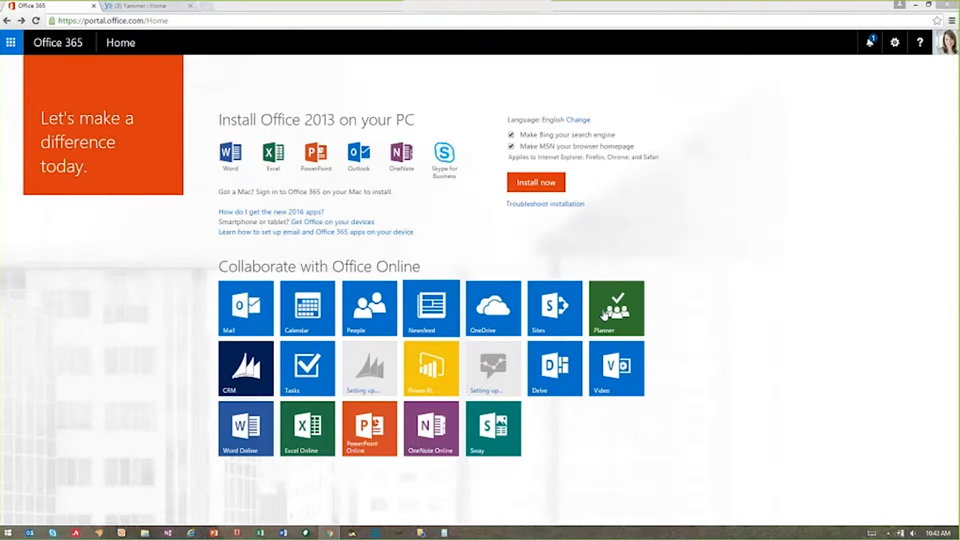
{"action": "mouse_move", "coordinate": [18, 57]}
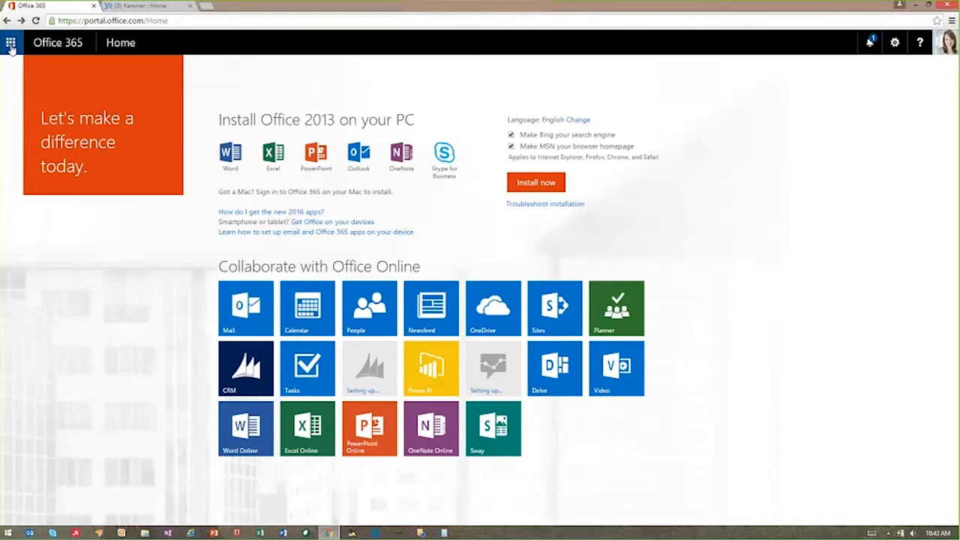
- Open OneDrive Files from the Office 365 app launcher
{"action": "left_click", "coordinate": [10, 42]}
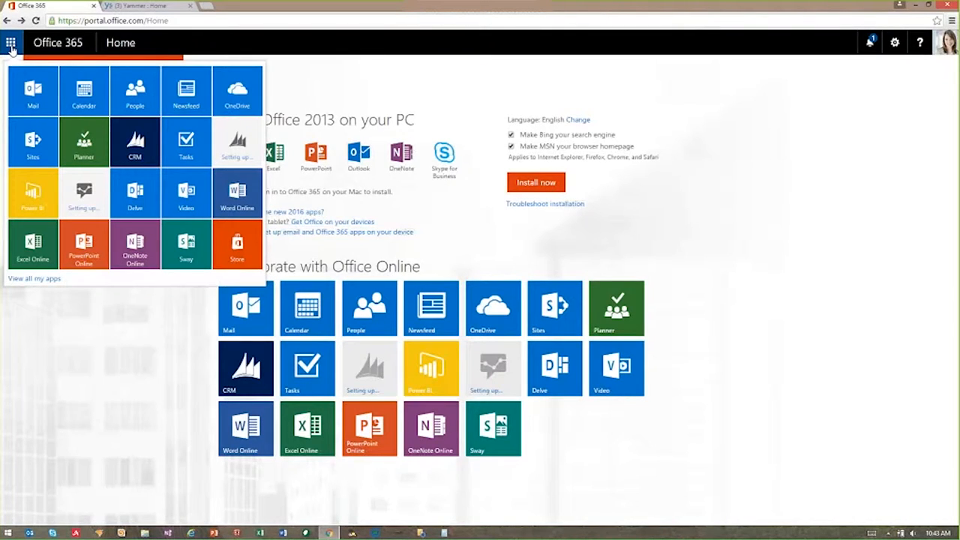
{"action": "mouse_move", "coordinate": [237, 90]}
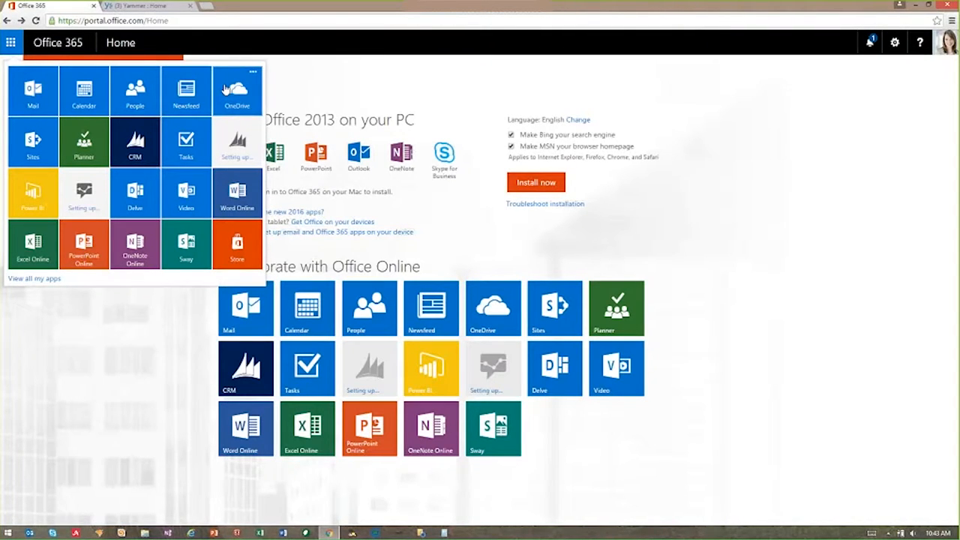
{"action": "left_click", "coordinate": [237, 90]}
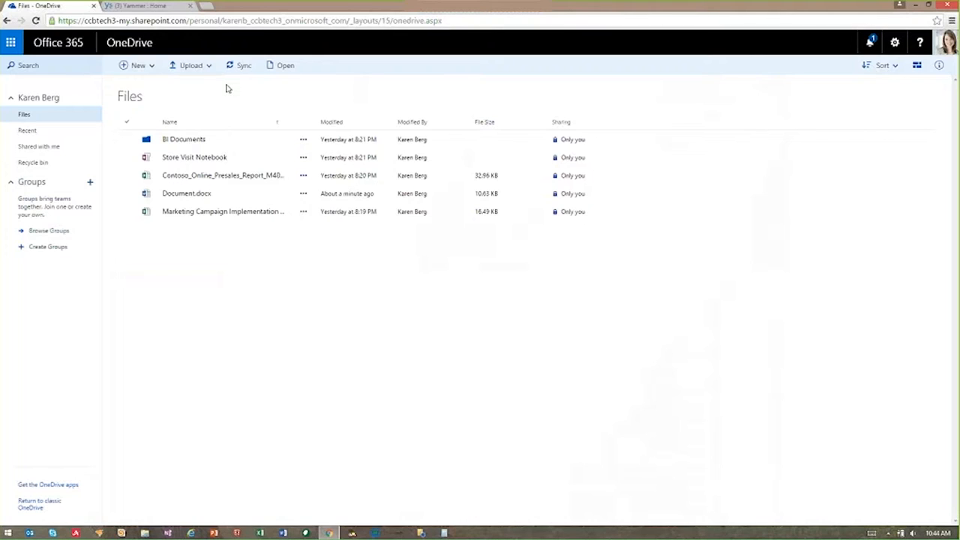
{"action": "mouse_move", "coordinate": [201, 75]}
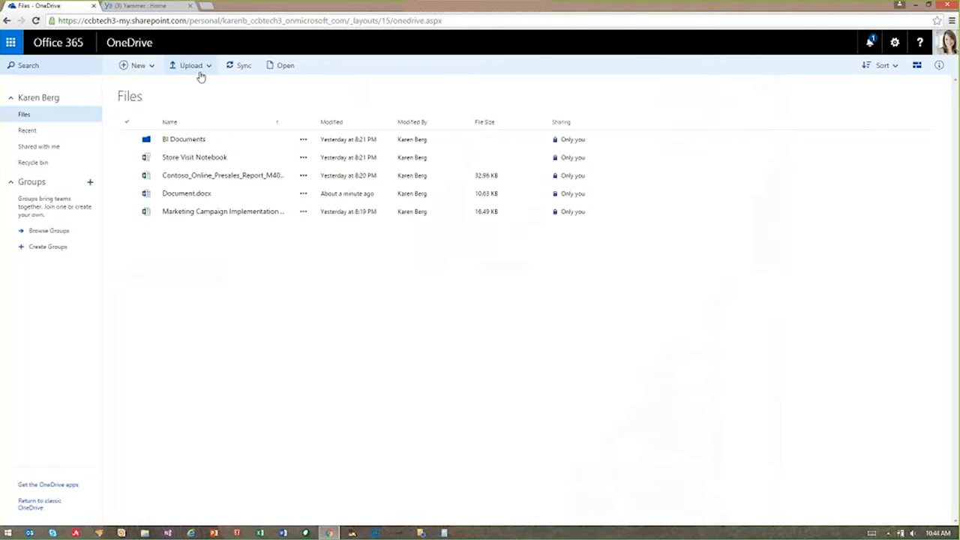
{"action": "mouse_move", "coordinate": [190, 66]}
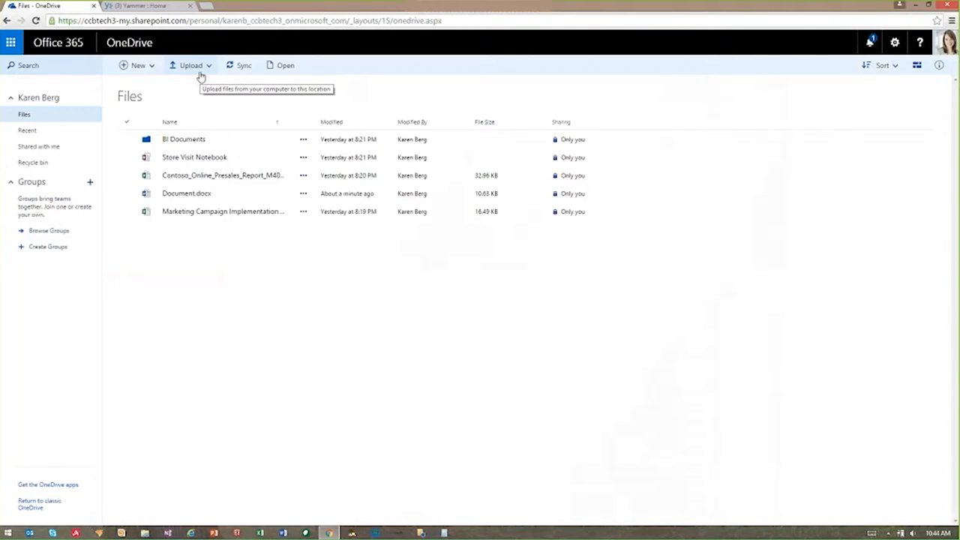
{"action": "mouse_move", "coordinate": [201, 72]}
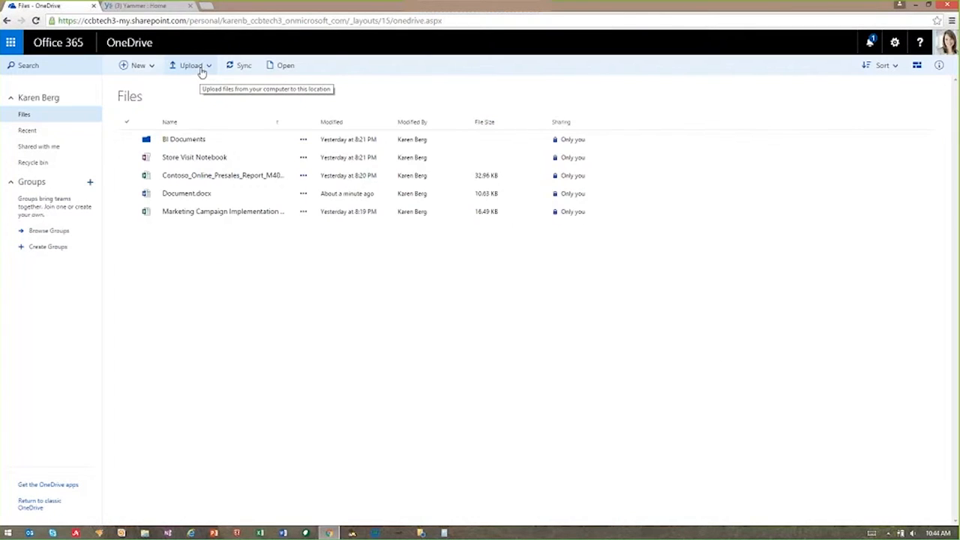
{"action": "mouse_move", "coordinate": [231, 66]}
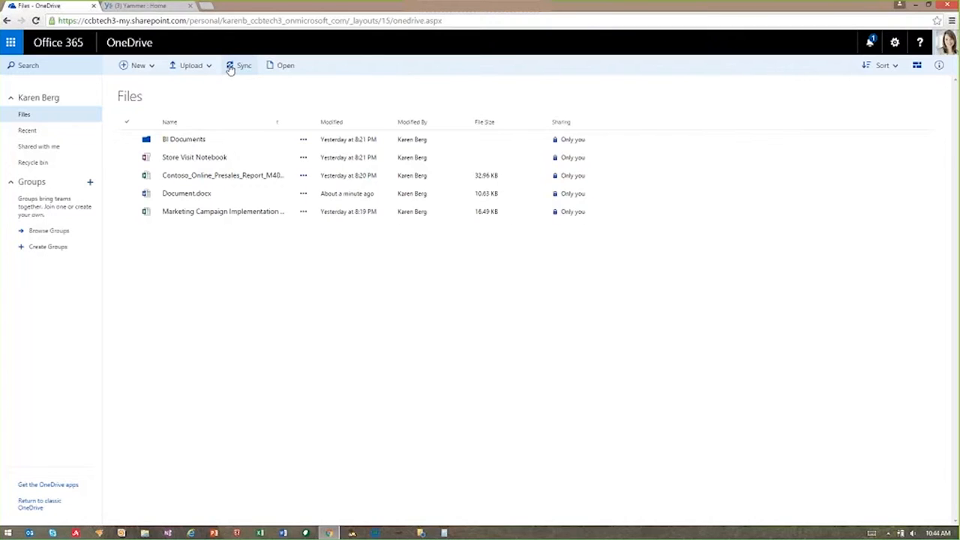
{"action": "mouse_move", "coordinate": [244, 66]}
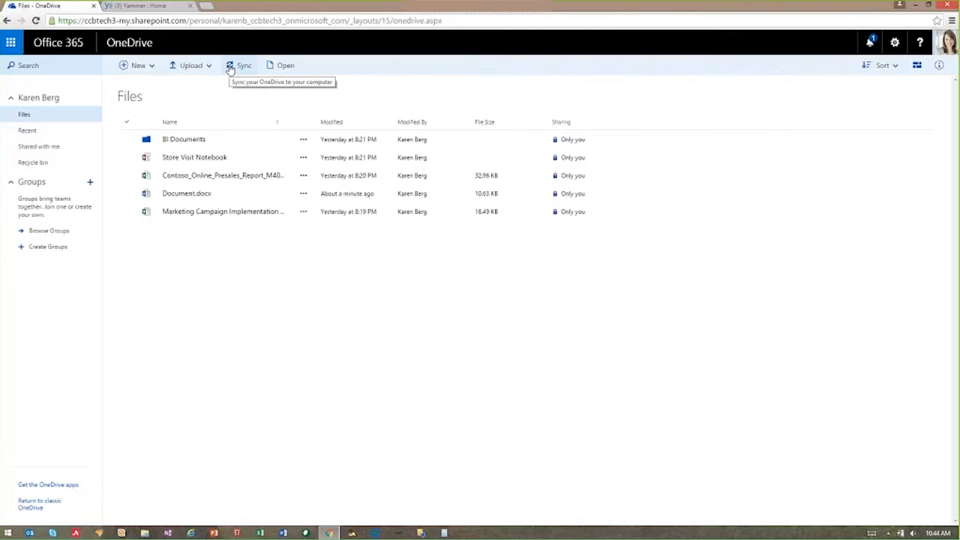
{"action": "mouse_move", "coordinate": [213, 75]}
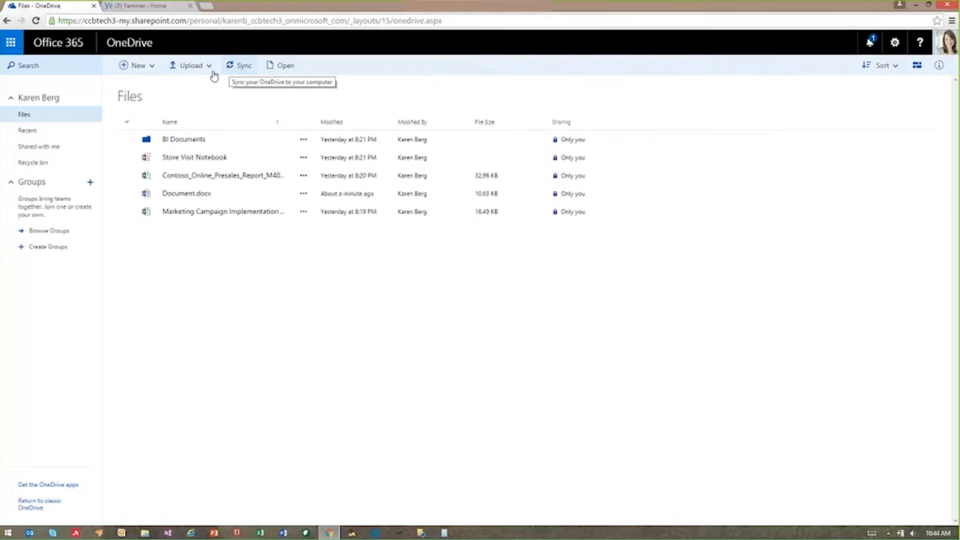
{"action": "left_click", "coordinate": [138, 66]}
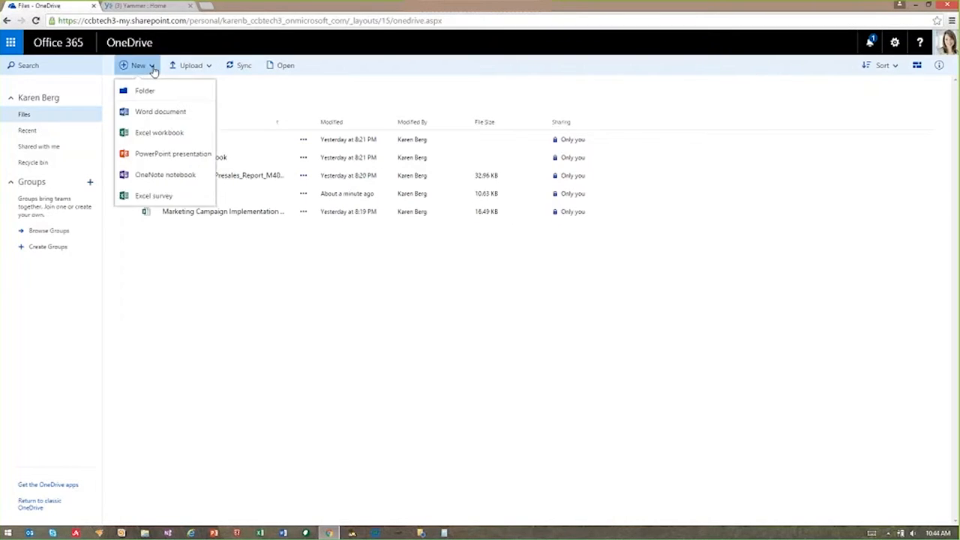
{"action": "mouse_move", "coordinate": [159, 111]}
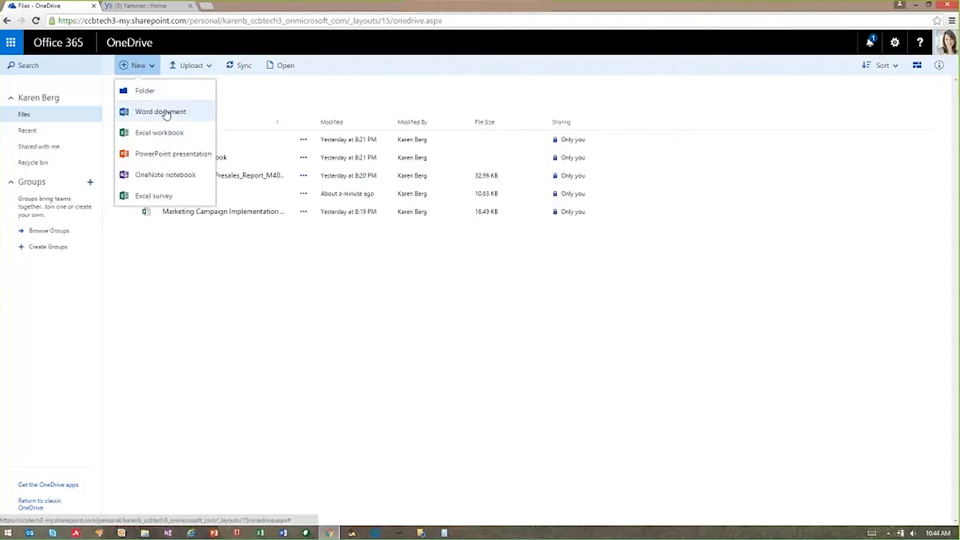
{"action": "mouse_move", "coordinate": [173, 174]}
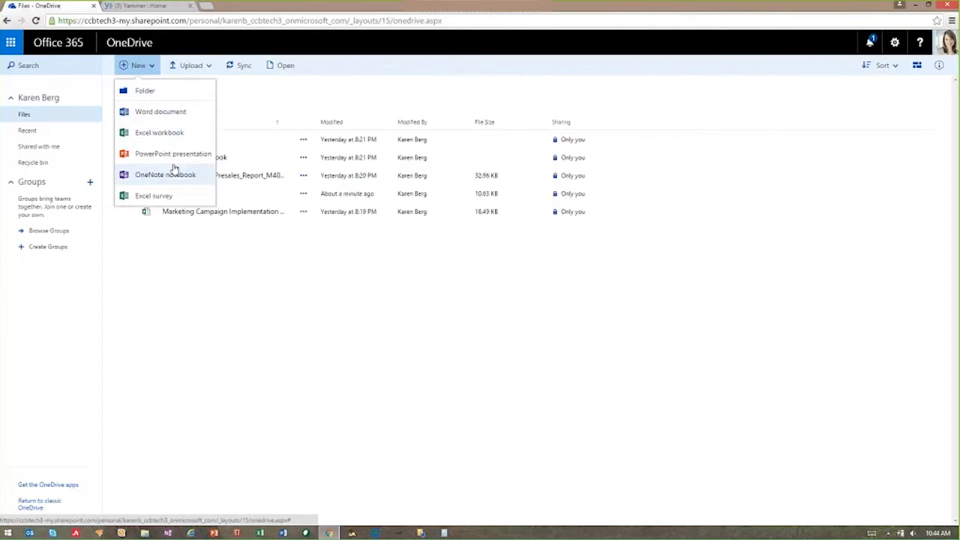
{"action": "left_click", "coordinate": [234, 273]}
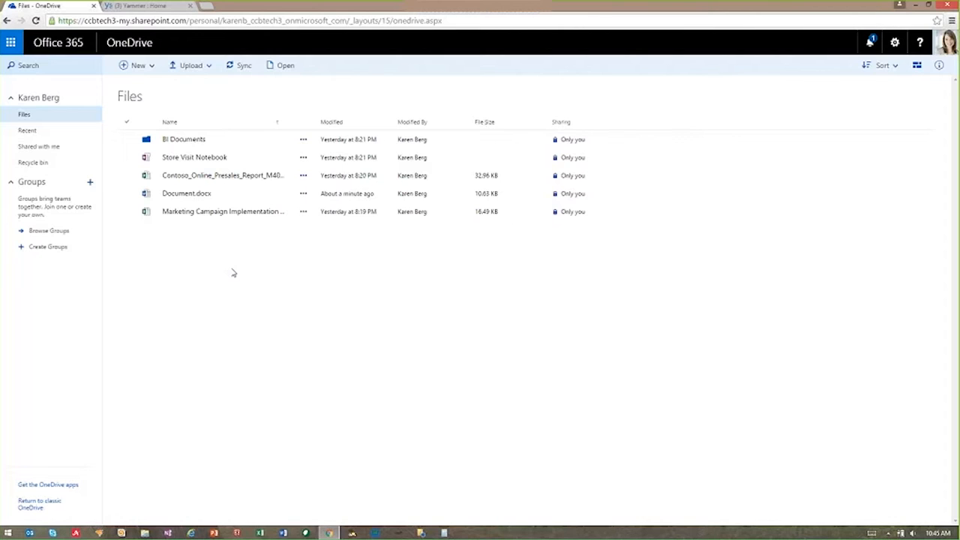
{"action": "mouse_move", "coordinate": [185, 193]}
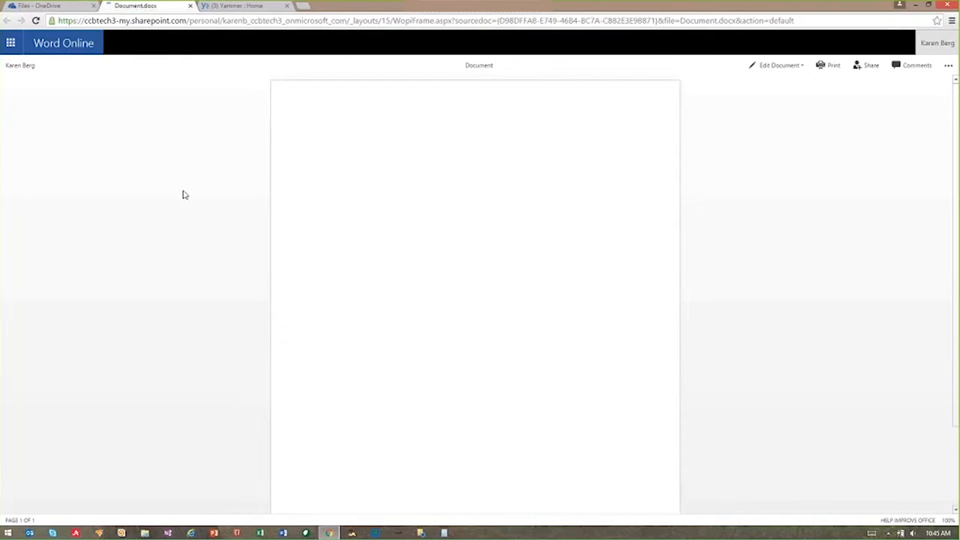
{"action": "mouse_move", "coordinate": [204, 187]}
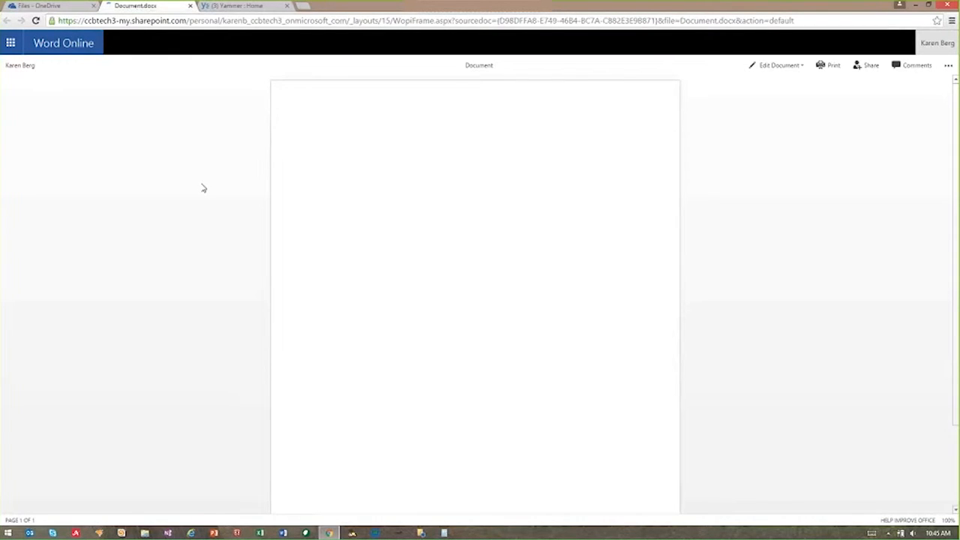
{"action": "mouse_move", "coordinate": [297, 191]}
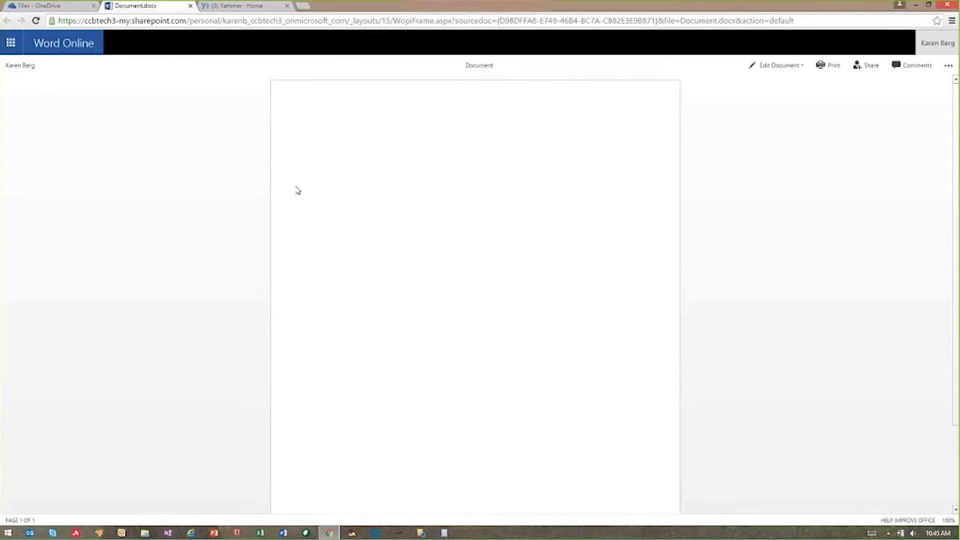
{"action": "mouse_move", "coordinate": [295, 189]}
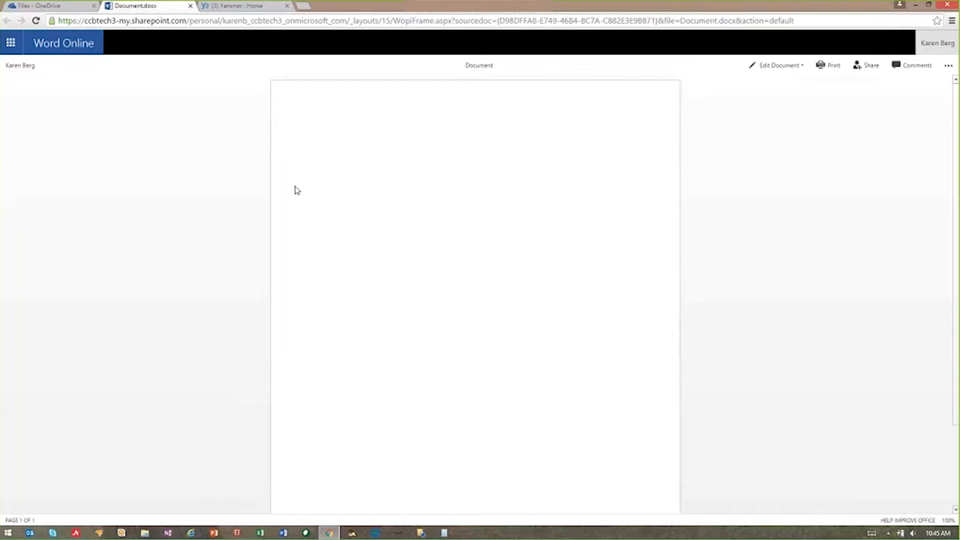
{"action": "mouse_move", "coordinate": [297, 189]}
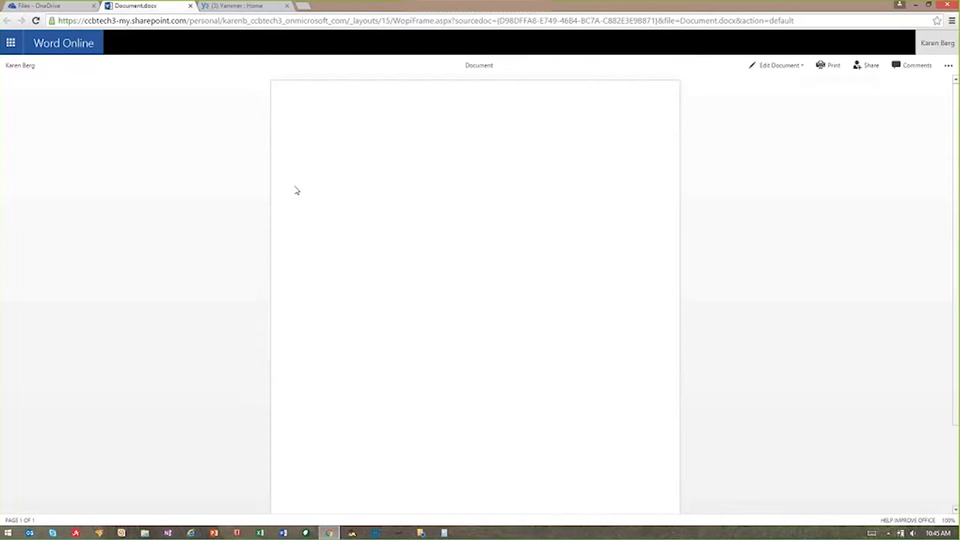
{"action": "mouse_move", "coordinate": [779, 66]}
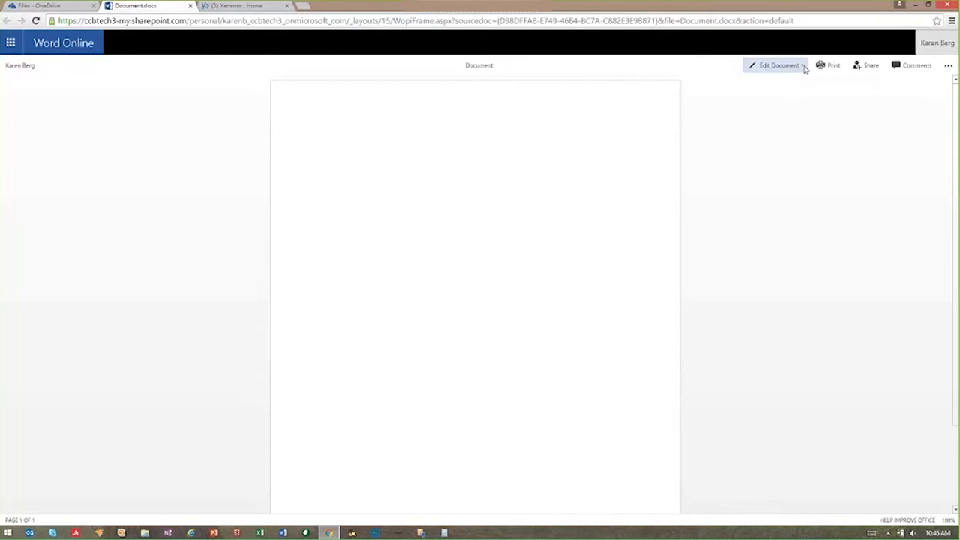
- Switch the blank Document.docx into Edit in Word Online mode
{"action": "left_click", "coordinate": [777, 66]}
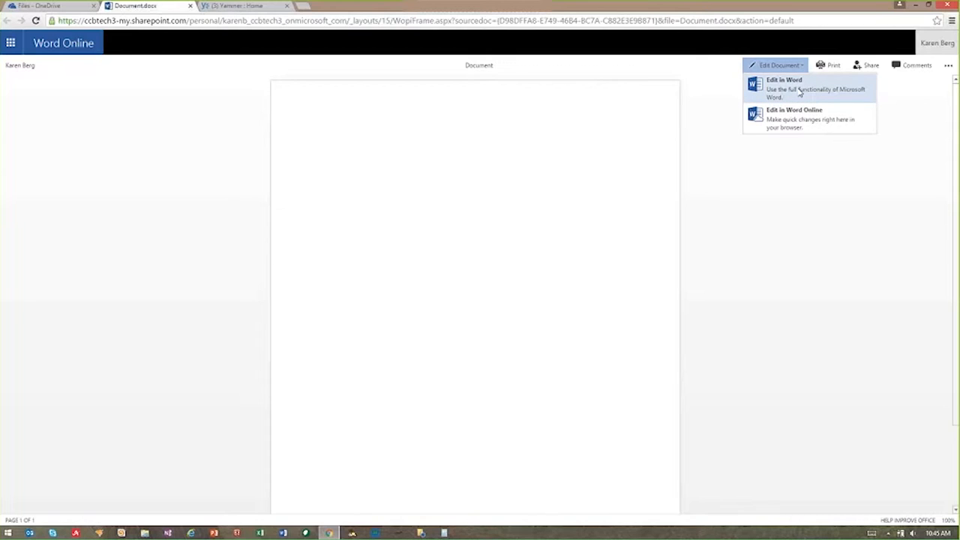
{"action": "mouse_move", "coordinate": [798, 90]}
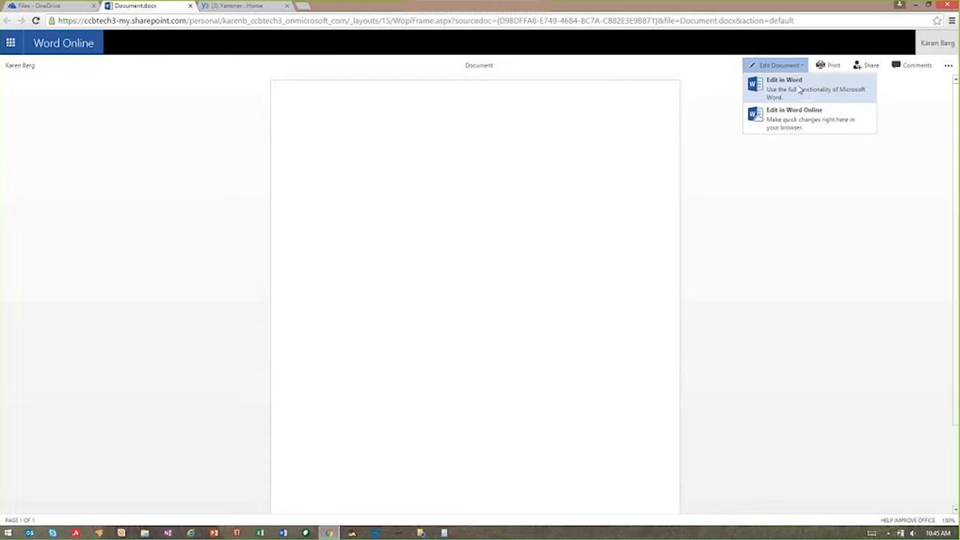
{"action": "mouse_move", "coordinate": [798, 99]}
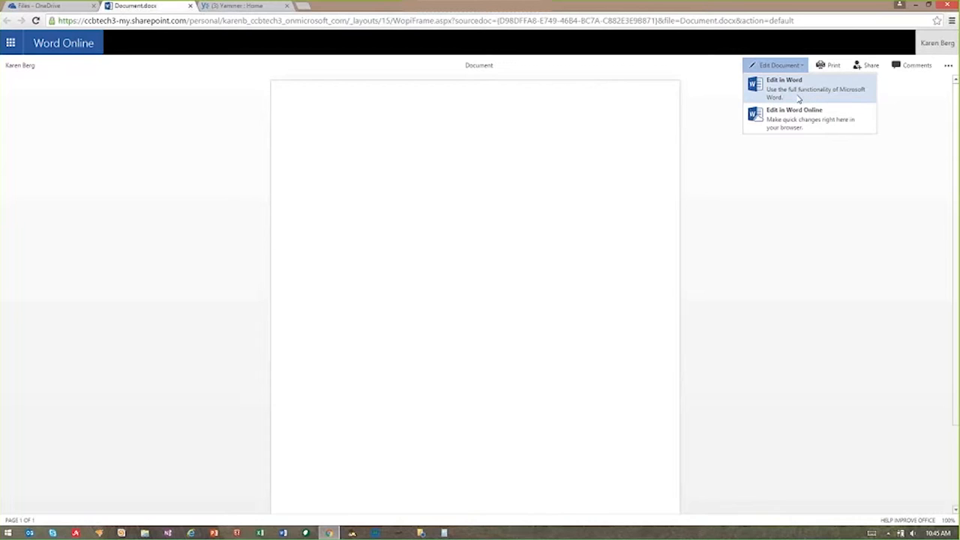
{"action": "mouse_move", "coordinate": [796, 117]}
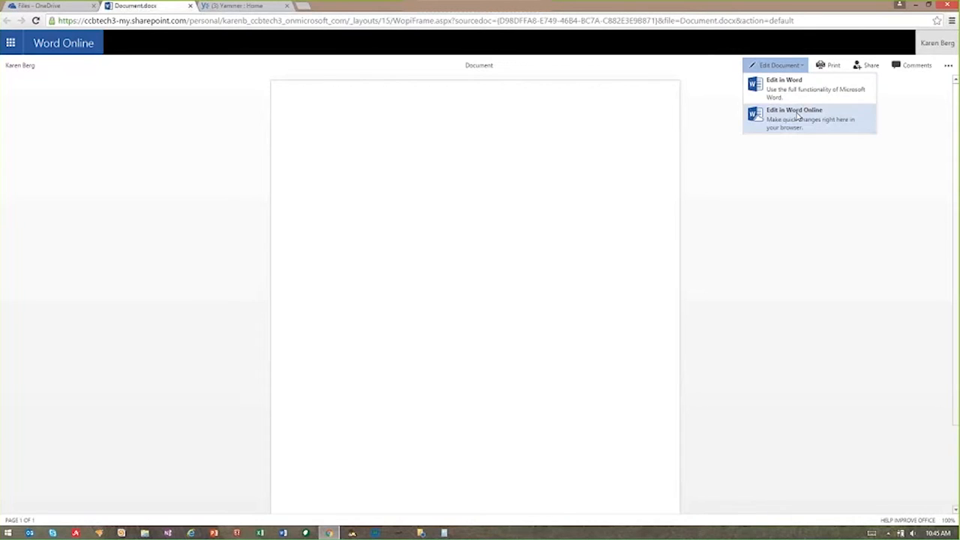
{"action": "mouse_move", "coordinate": [546, 252]}
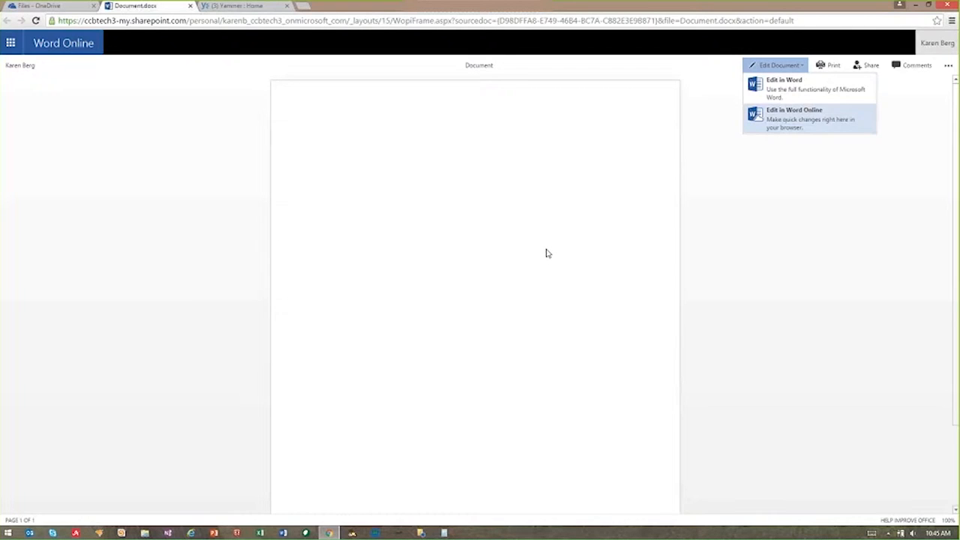
{"action": "left_click", "coordinate": [793, 117]}
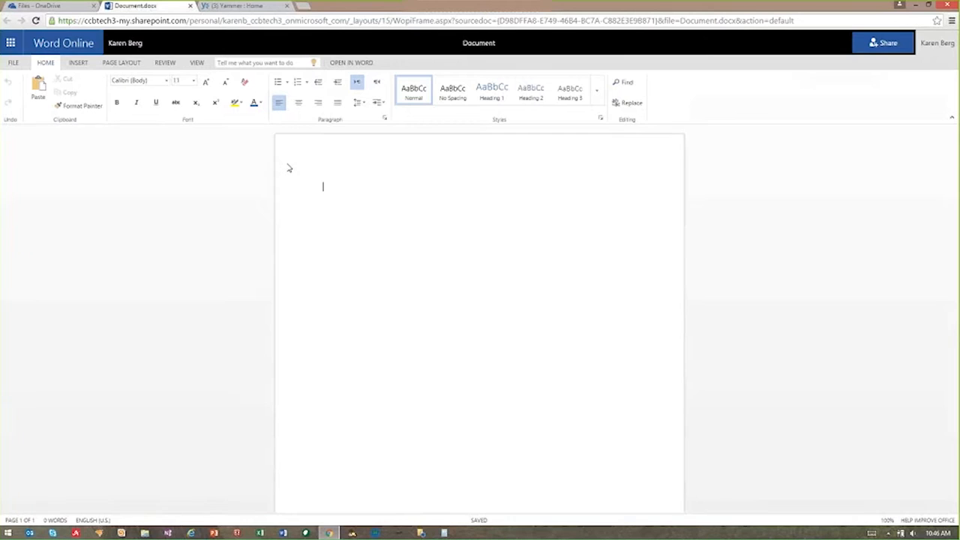
{"action": "mouse_move", "coordinate": [286, 167]}
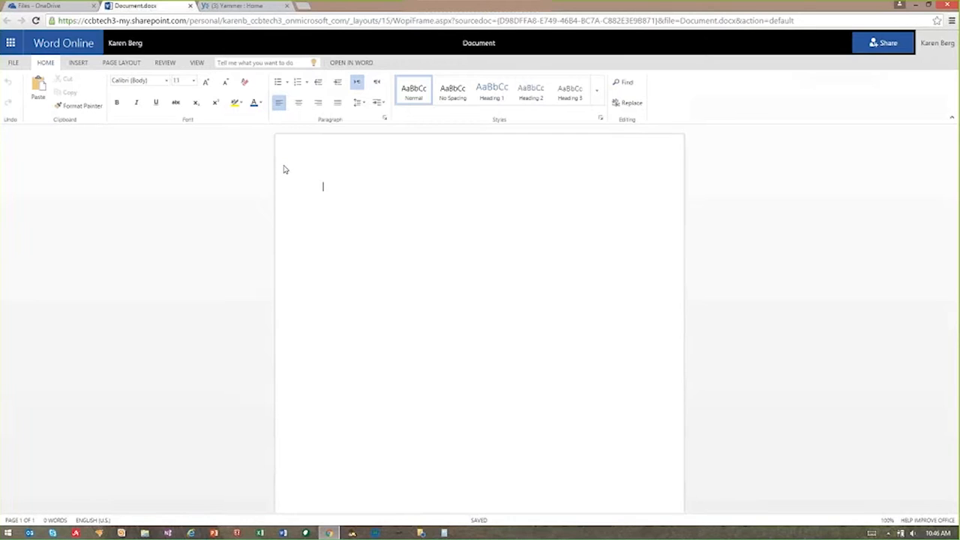
{"action": "mouse_move", "coordinate": [294, 167]}
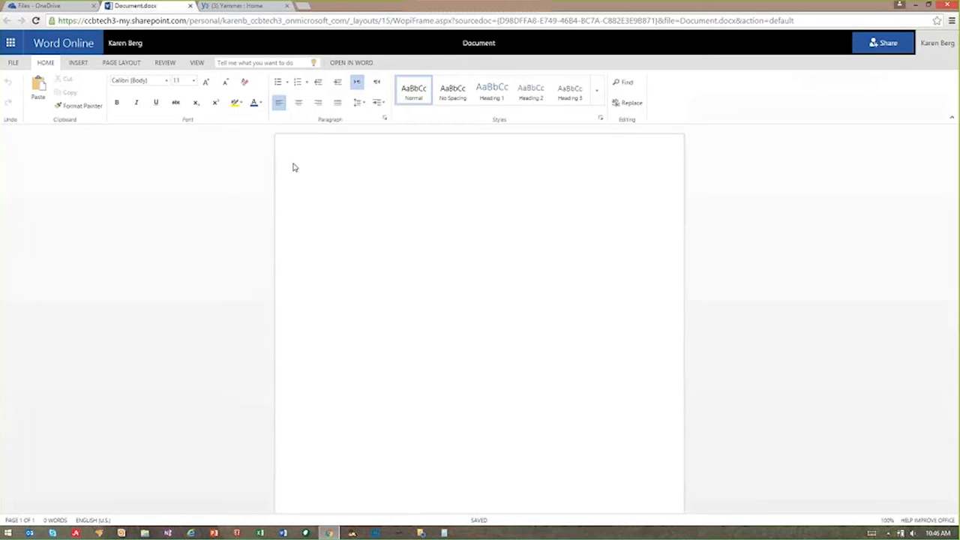
{"action": "left_click", "coordinate": [327, 186]}
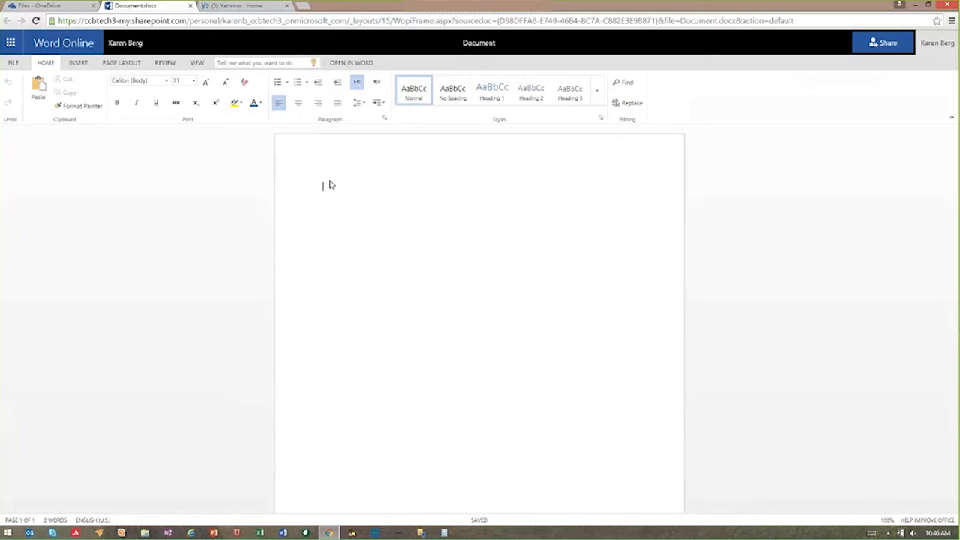
{"action": "mouse_move", "coordinate": [403, 186]}
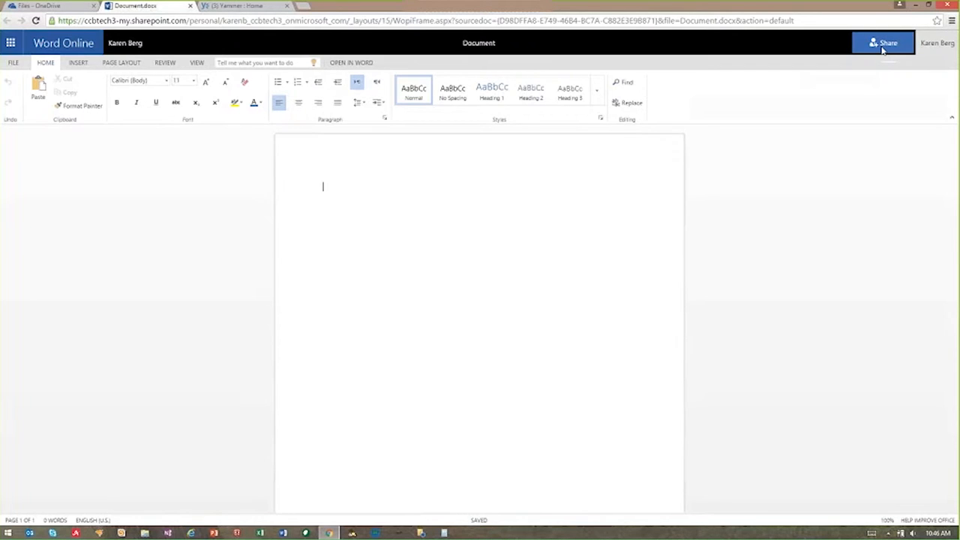
- Bring up the Share 'Document' form and focus the Invite people names field
{"action": "left_click", "coordinate": [882, 42]}
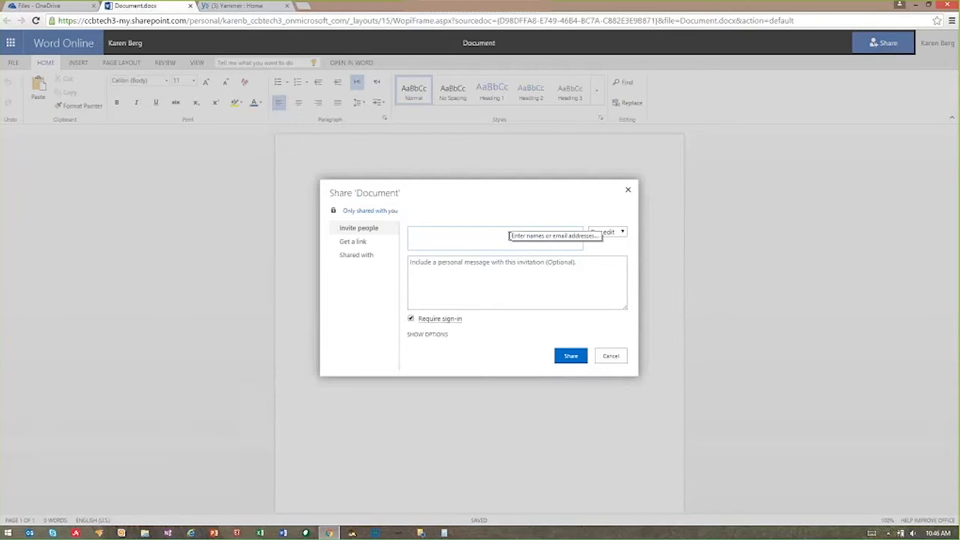
{"action": "left_click", "coordinate": [465, 237]}
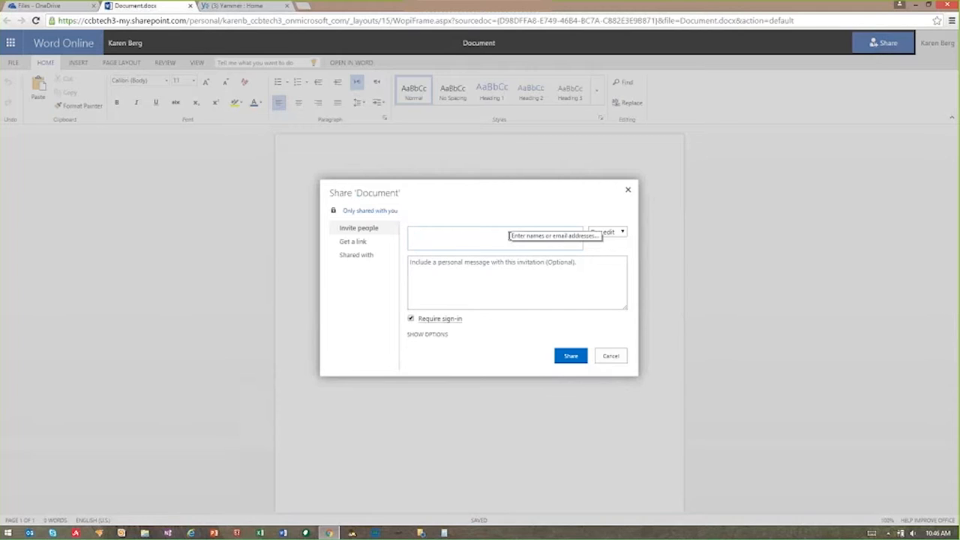
{"action": "left_click", "coordinate": [458, 236]}
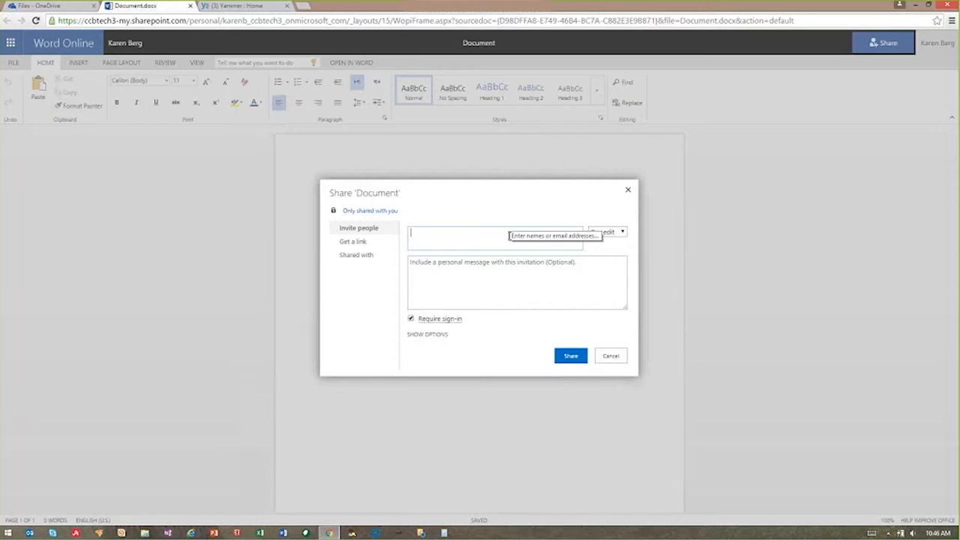
{"action": "left_click", "coordinate": [495, 237]}
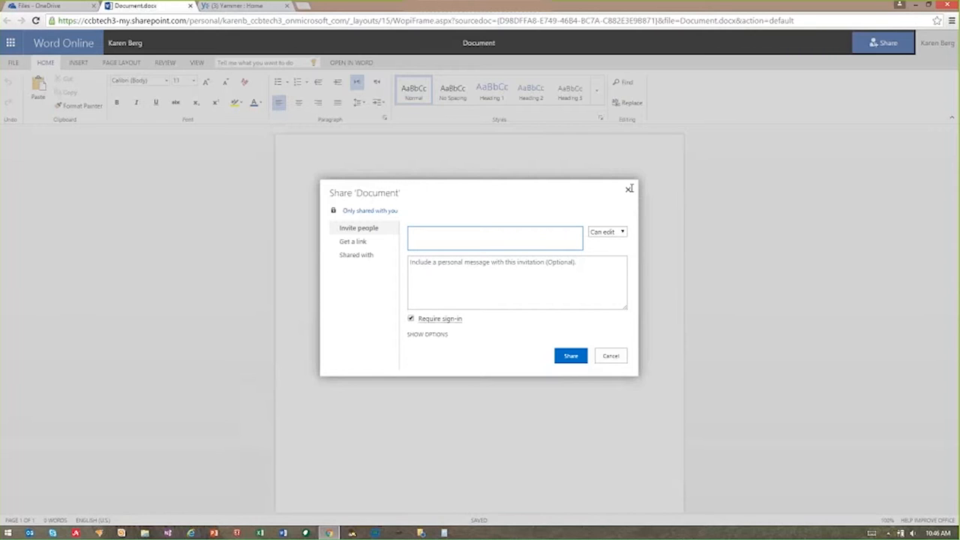
- Dismiss the Share dialog without inviting anyone and return to the OneDrive Files tab
{"action": "left_click", "coordinate": [630, 189]}
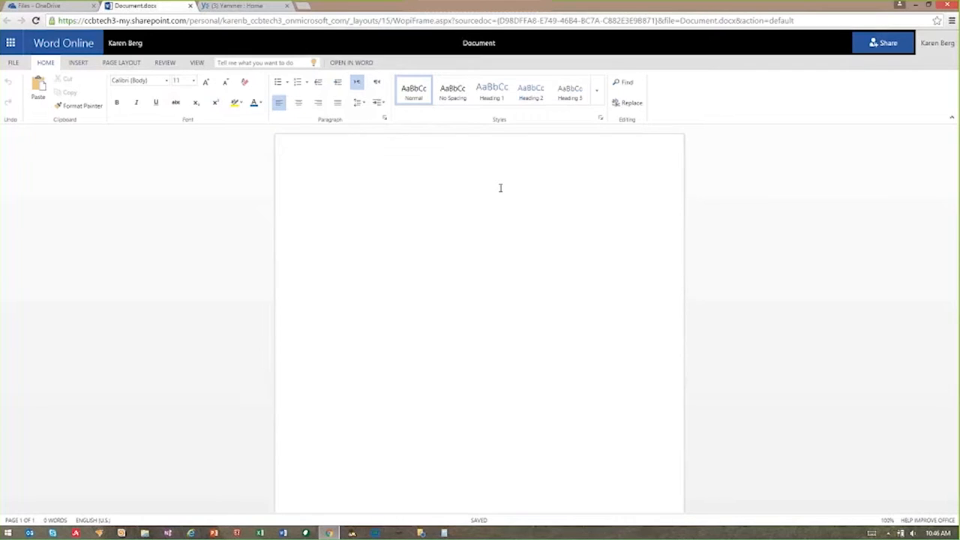
{"action": "left_click", "coordinate": [48, 6]}
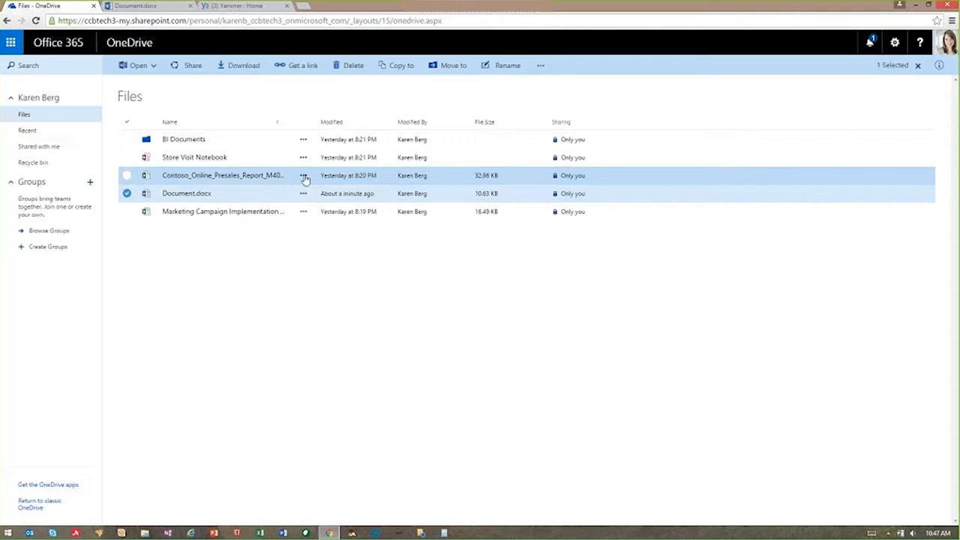
{"action": "left_click", "coordinate": [303, 174]}
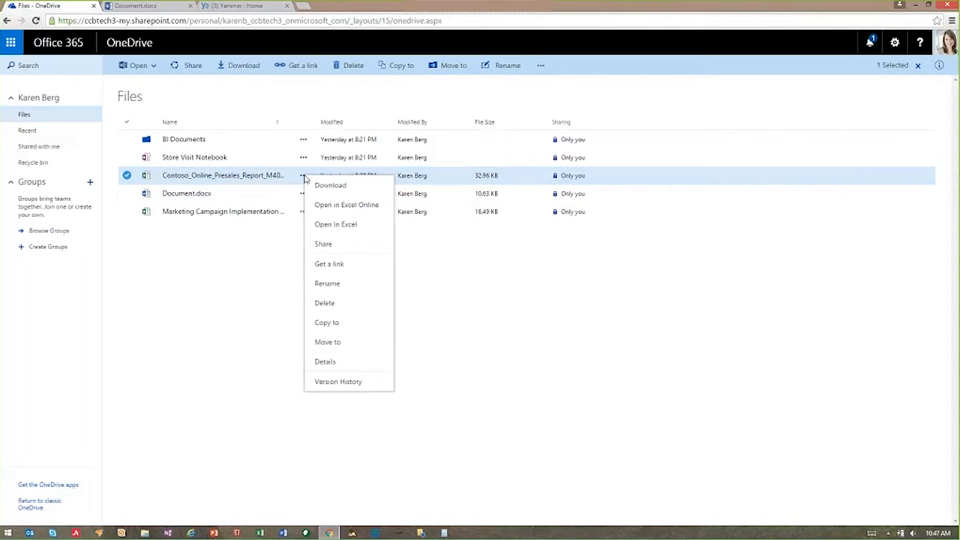
{"action": "mouse_move", "coordinate": [330, 186]}
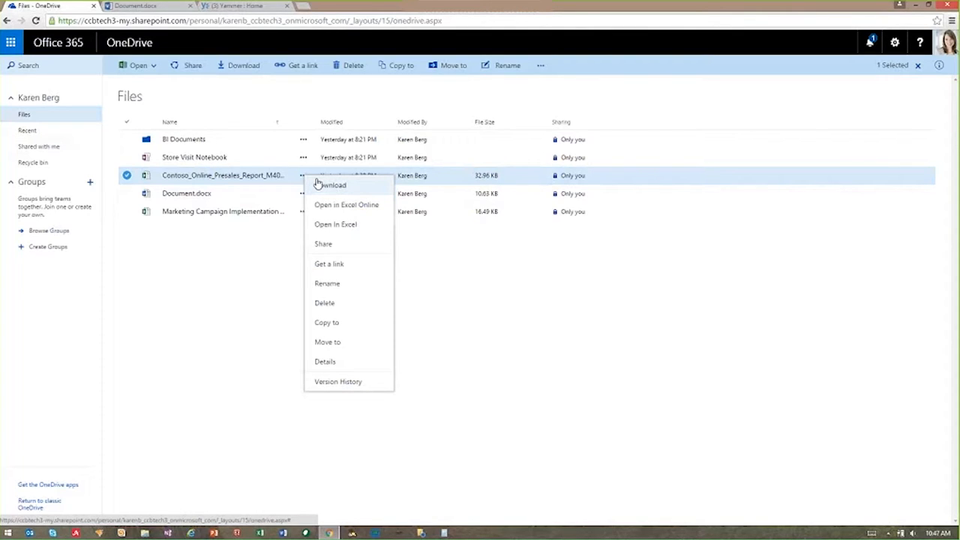
{"action": "mouse_move", "coordinate": [329, 264]}
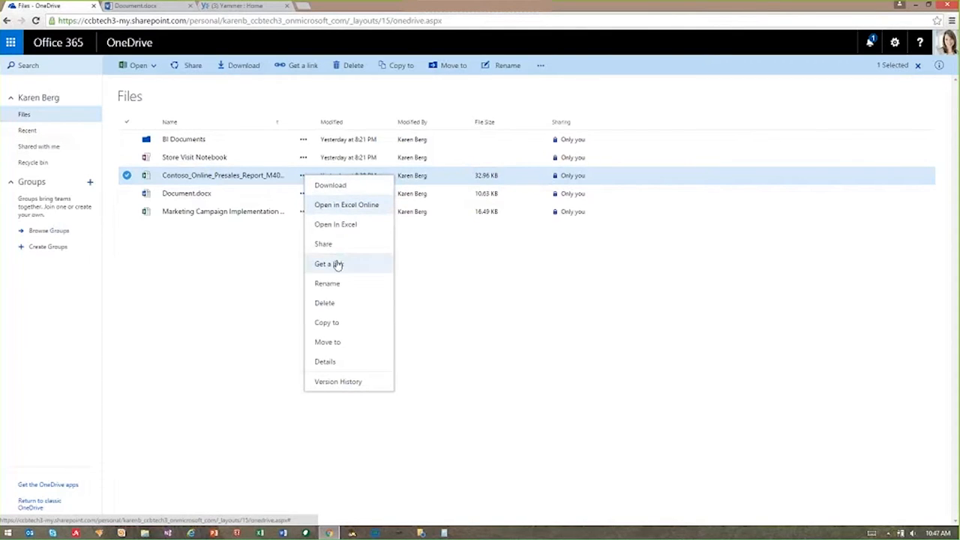
{"action": "mouse_move", "coordinate": [459, 390]}
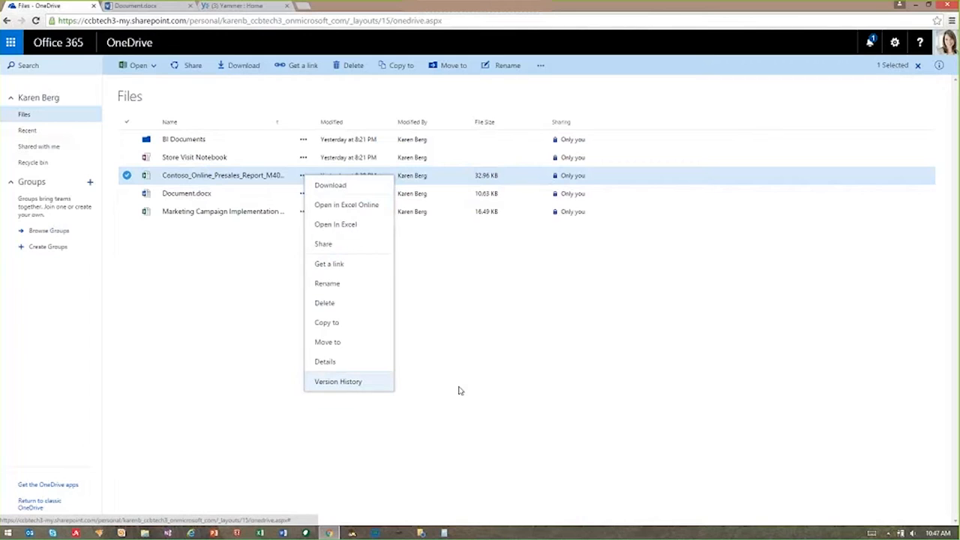
{"action": "mouse_move", "coordinate": [451, 368]}
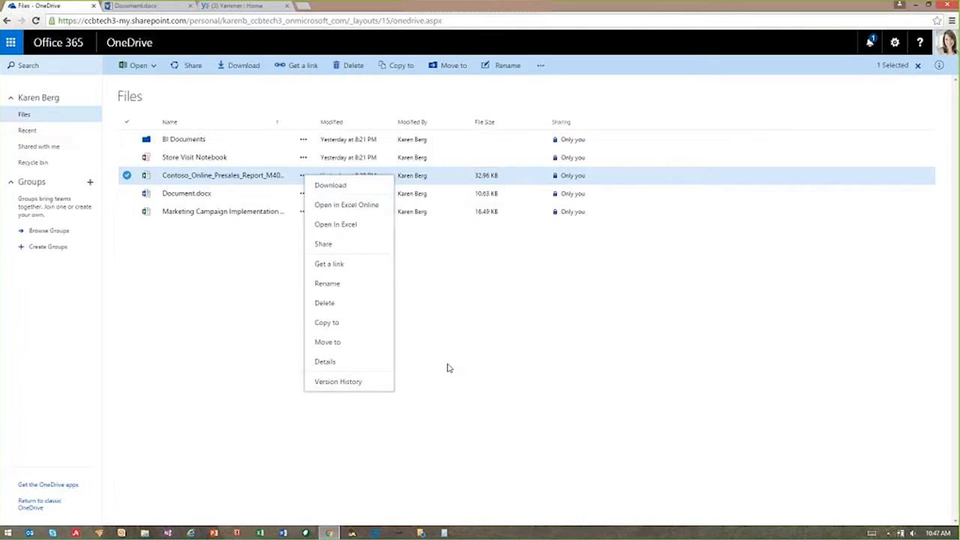
{"action": "left_click", "coordinate": [450, 368]}
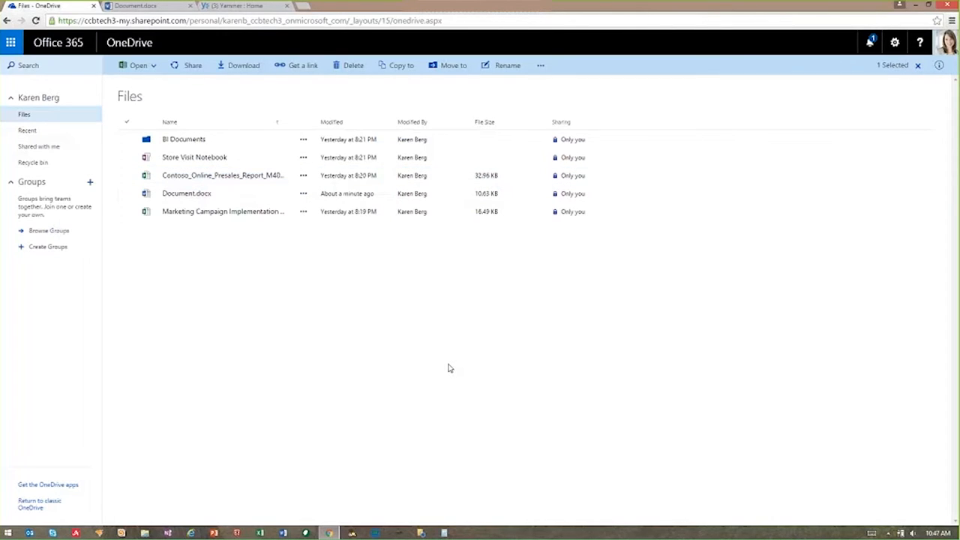
{"action": "left_click", "coordinate": [918, 66]}
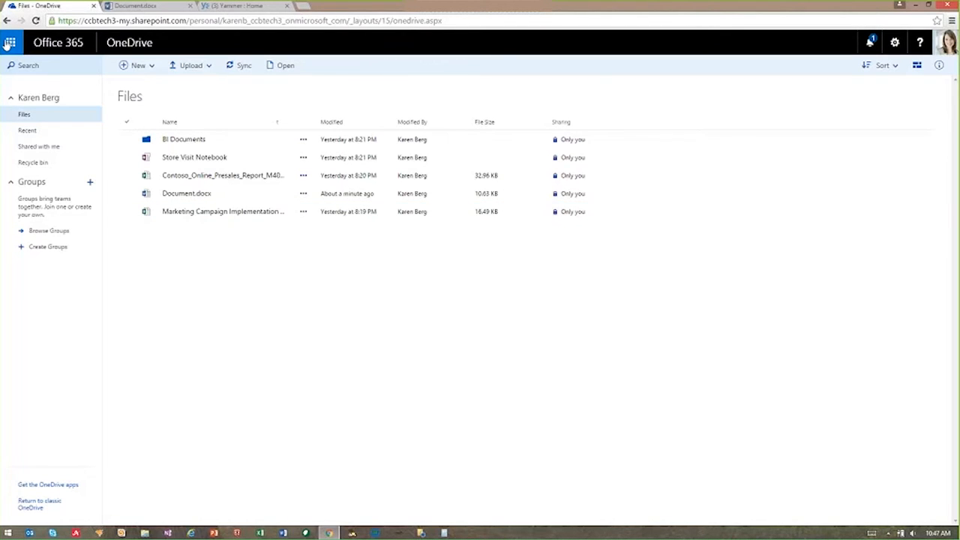
- Go from the app launcher to the Sites page and the Contoso intranet home tile
{"action": "left_click", "coordinate": [11, 42]}
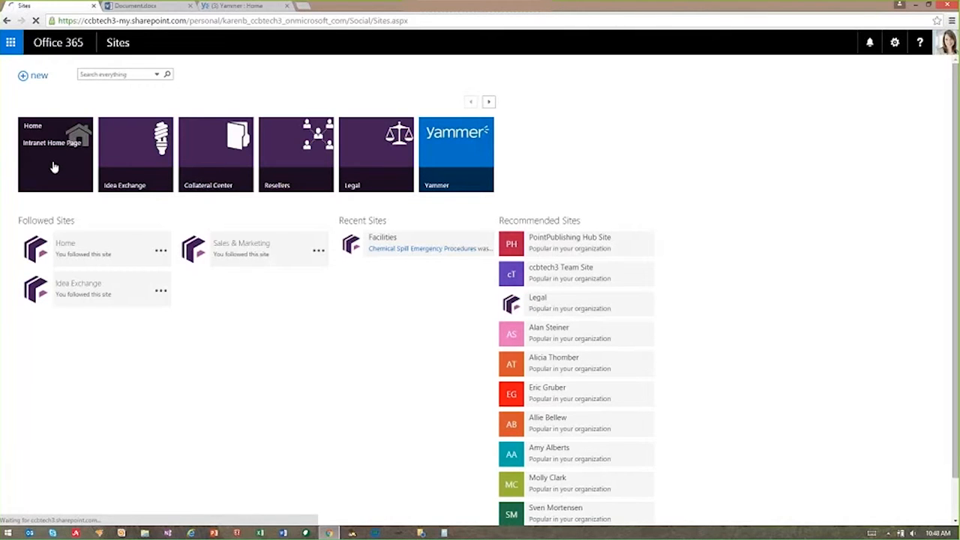
{"action": "left_click", "coordinate": [54, 153]}
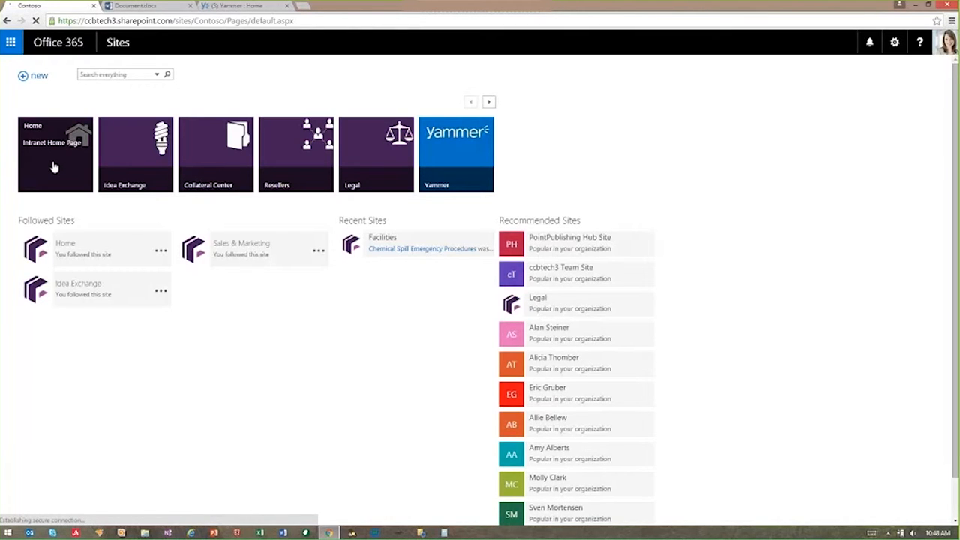
{"action": "left_click", "coordinate": [54, 153]}
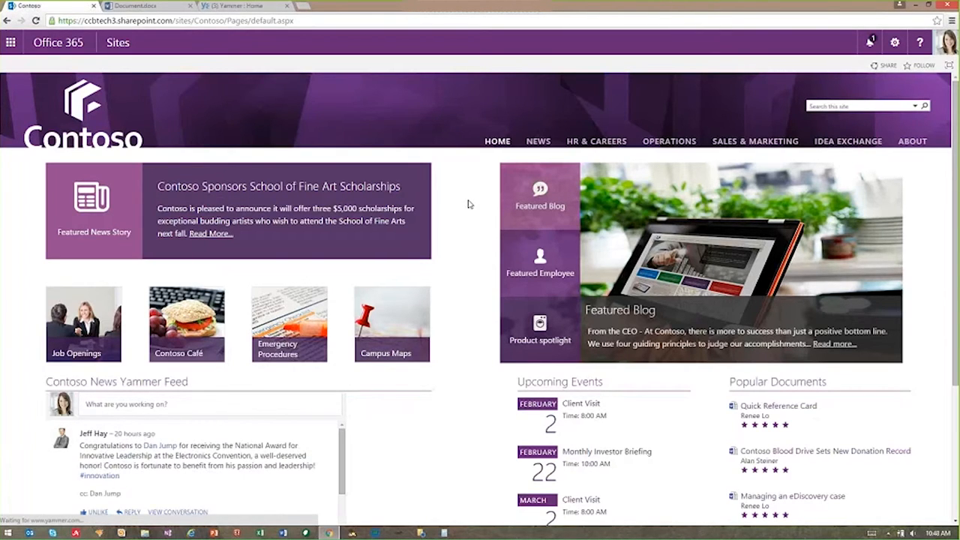
{"action": "scroll", "scroll_direction": "down", "scroll_amount": 3}
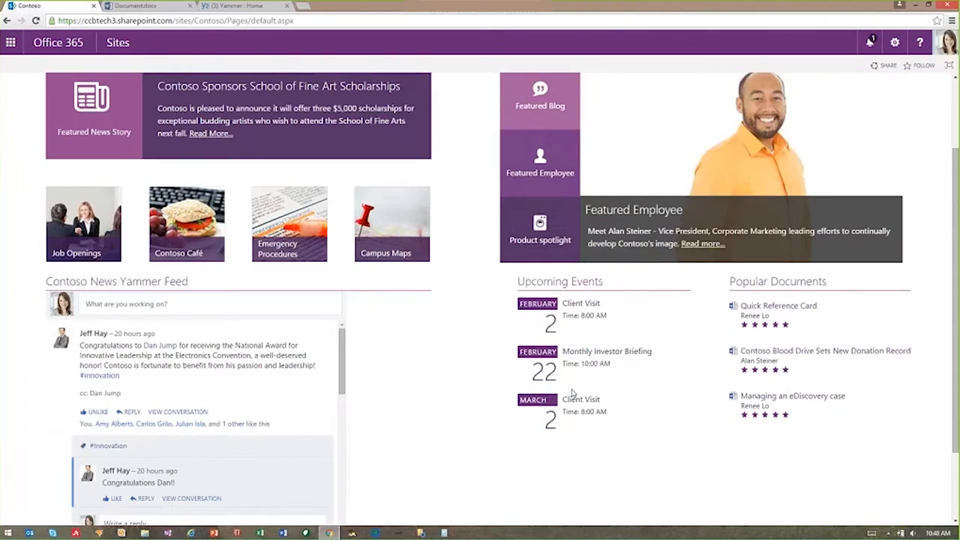
{"action": "mouse_move", "coordinate": [787, 336]}
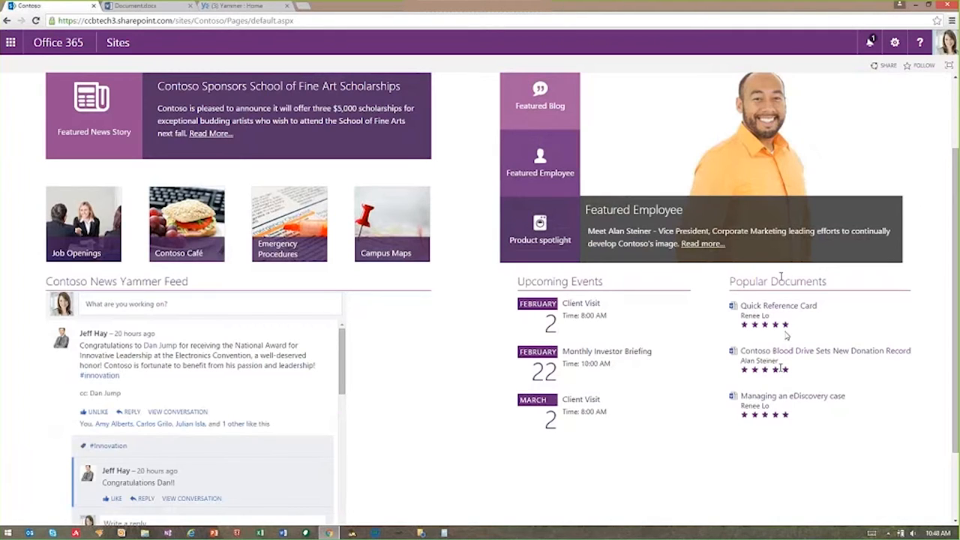
{"action": "mouse_move", "coordinate": [775, 396]}
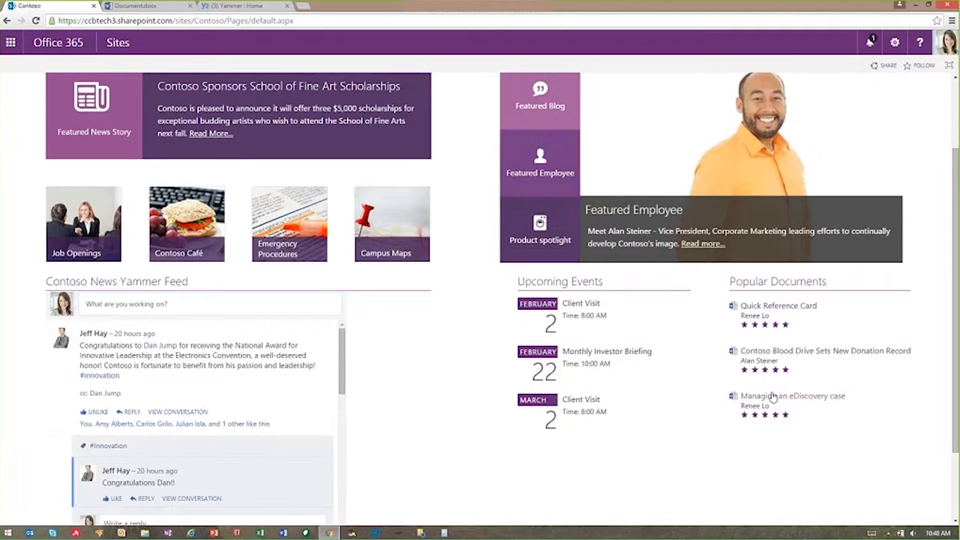
{"action": "mouse_move", "coordinate": [508, 319]}
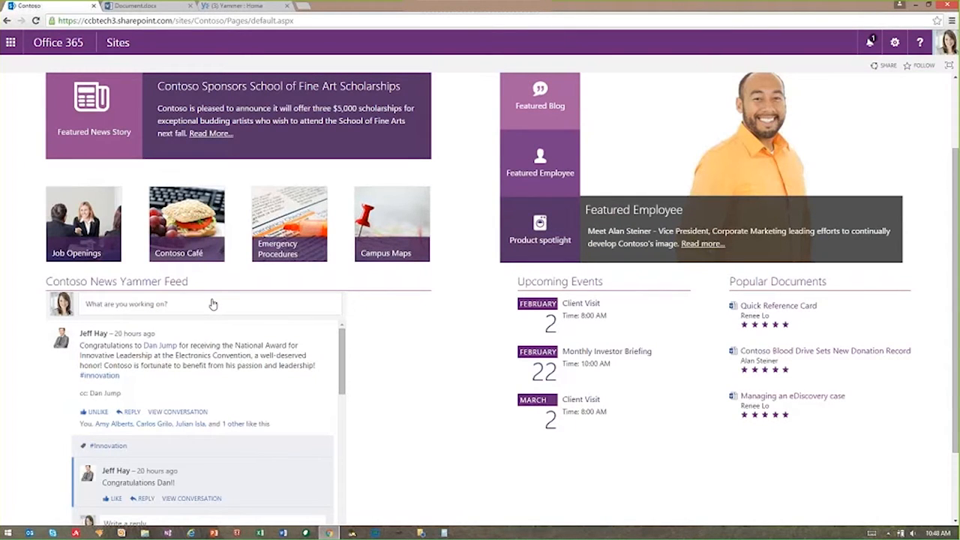
{"action": "left_click", "coordinate": [540, 228]}
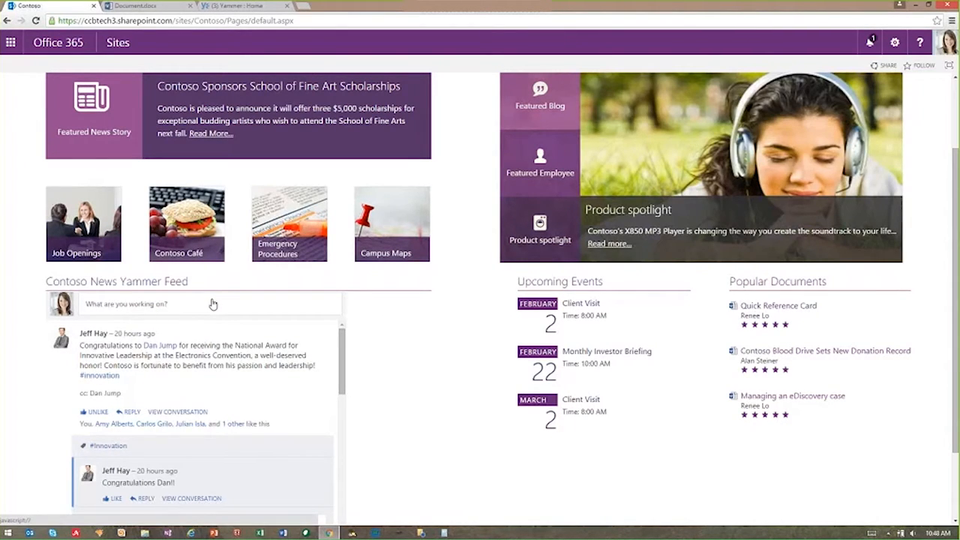
{"action": "mouse_move", "coordinate": [261, 309]}
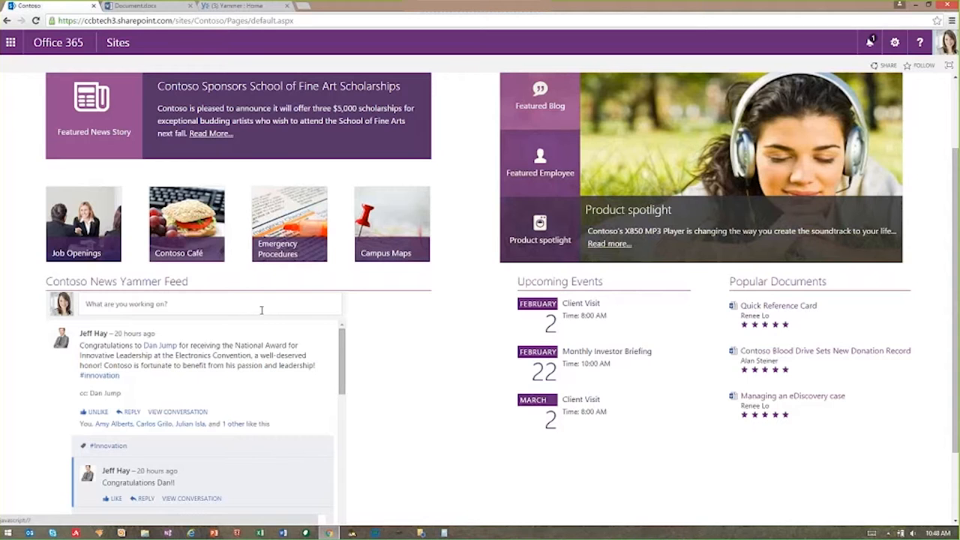
{"action": "scroll", "scroll_direction": "down", "scroll_amount": 3}
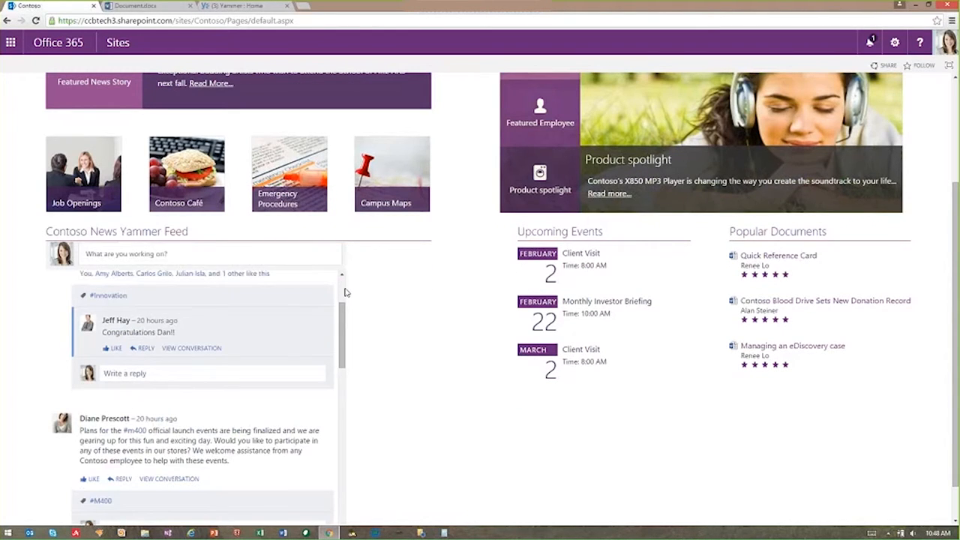
{"action": "scroll", "scroll_direction": "up", "scroll_amount": 3}
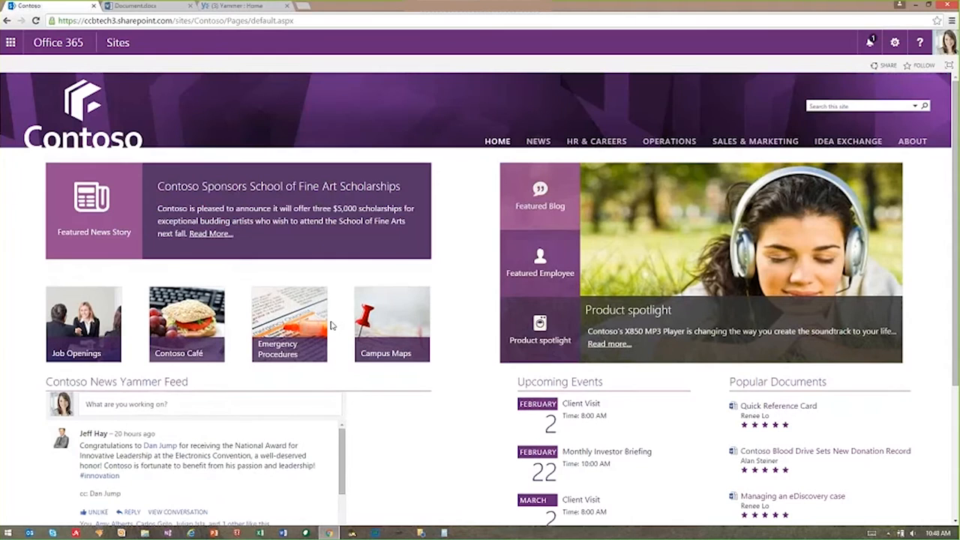
{"action": "mouse_move", "coordinate": [378, 324]}
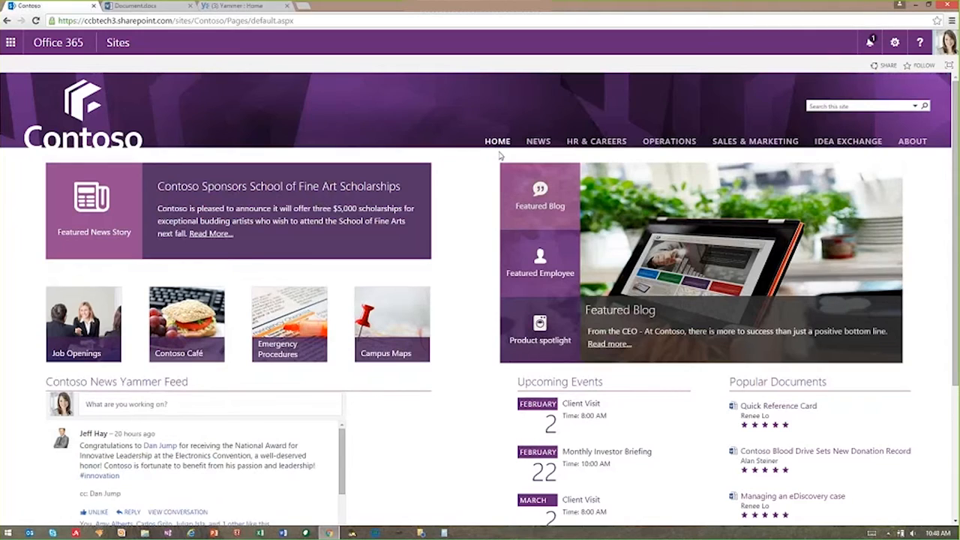
{"action": "mouse_move", "coordinate": [598, 141]}
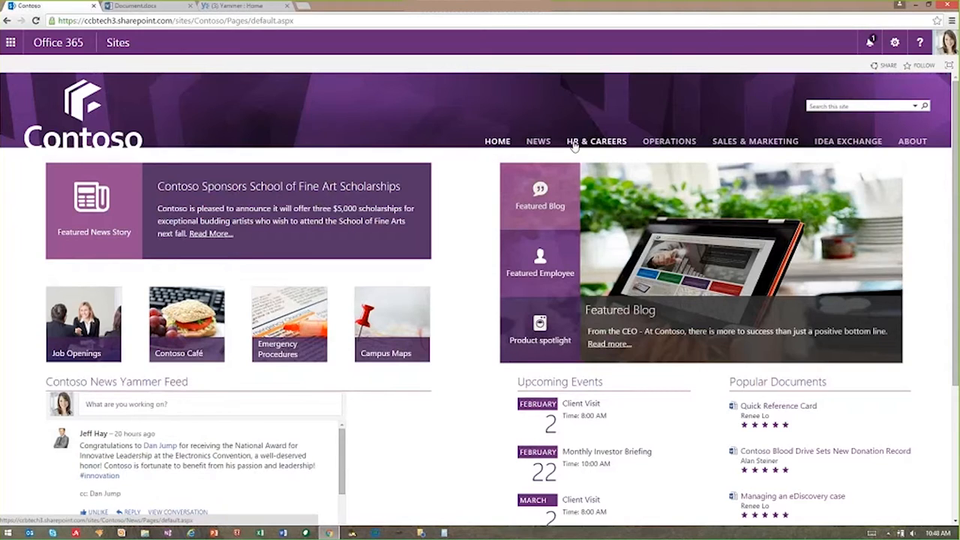
{"action": "mouse_move", "coordinate": [538, 141]}
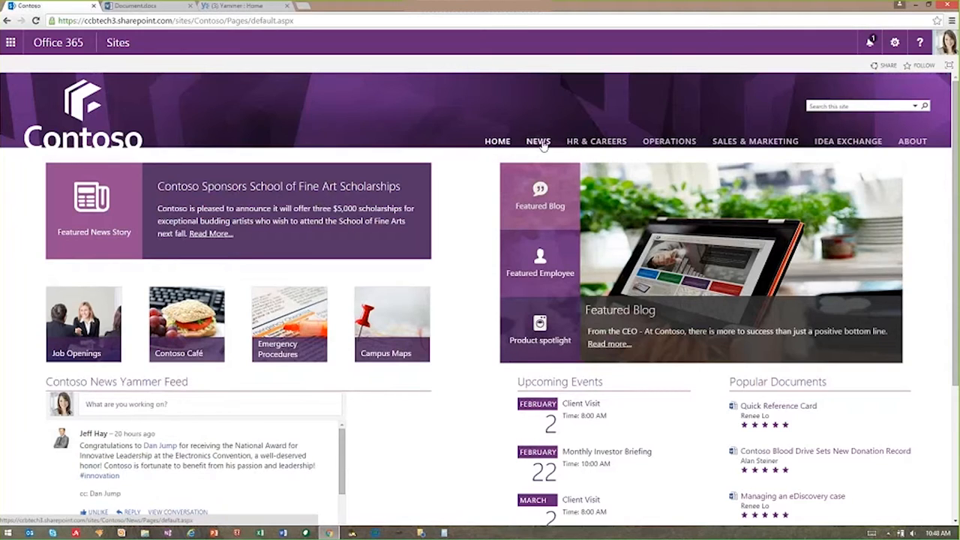
{"action": "mouse_move", "coordinate": [597, 141]}
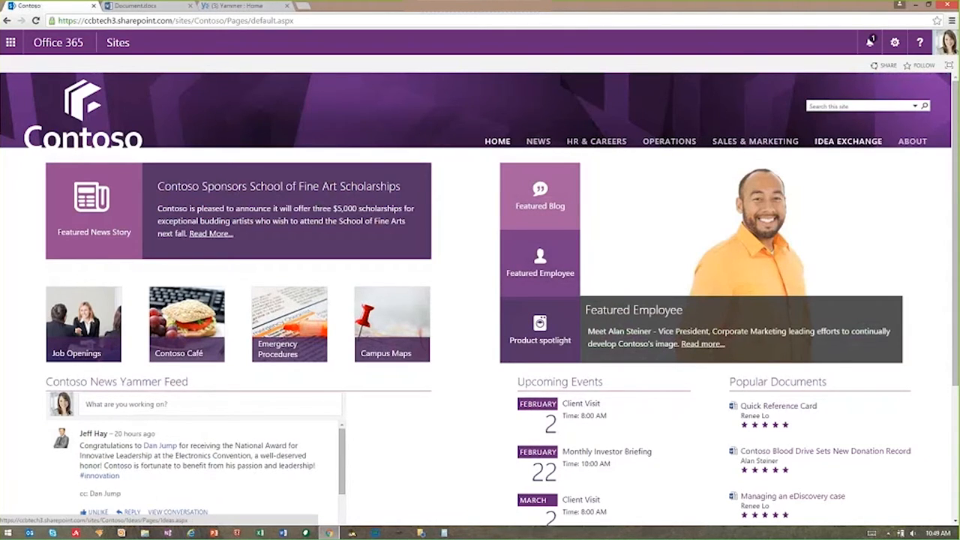
{"action": "mouse_move", "coordinate": [845, 150]}
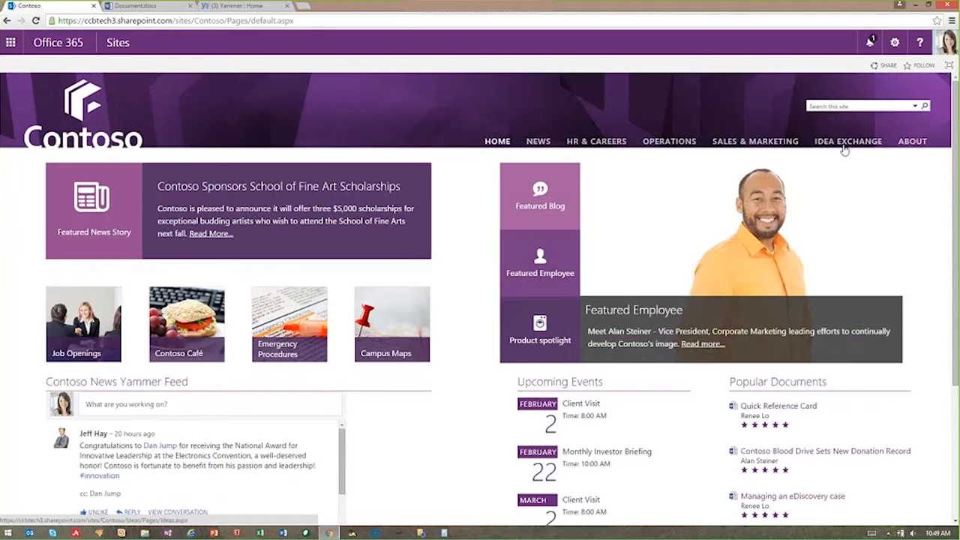
{"action": "mouse_move", "coordinate": [826, 120]}
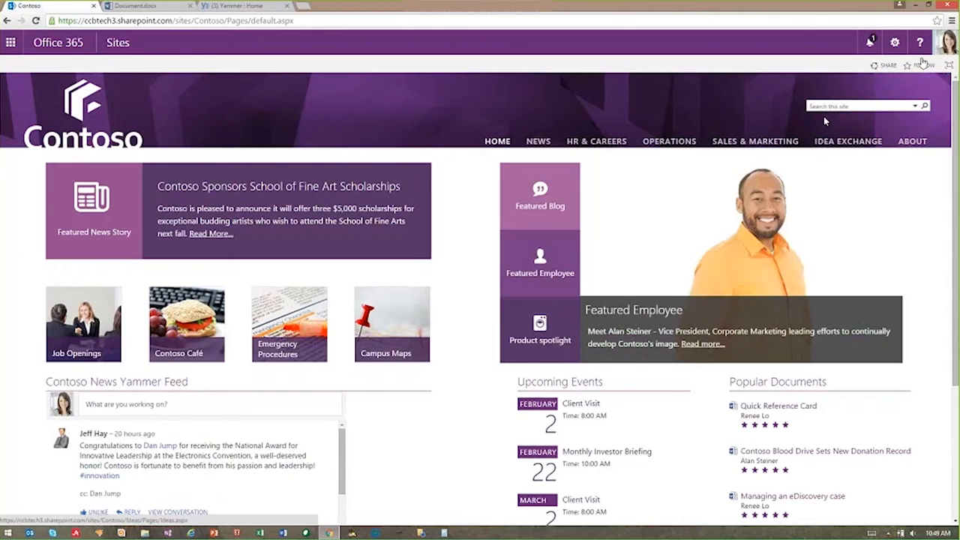
{"action": "mouse_move", "coordinate": [755, 141]}
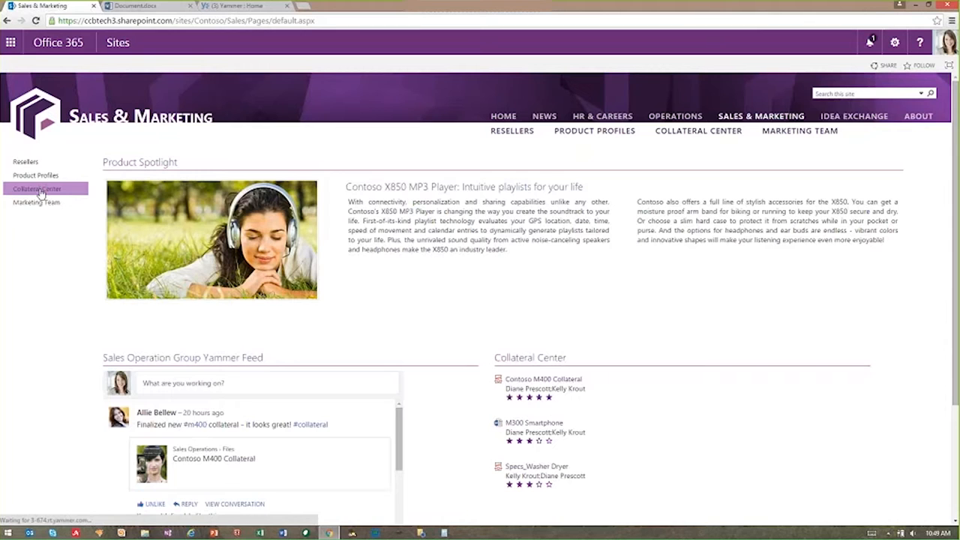
- Go to the Collateral Center and into the L270 Campaign document set
{"action": "left_click", "coordinate": [36, 189]}
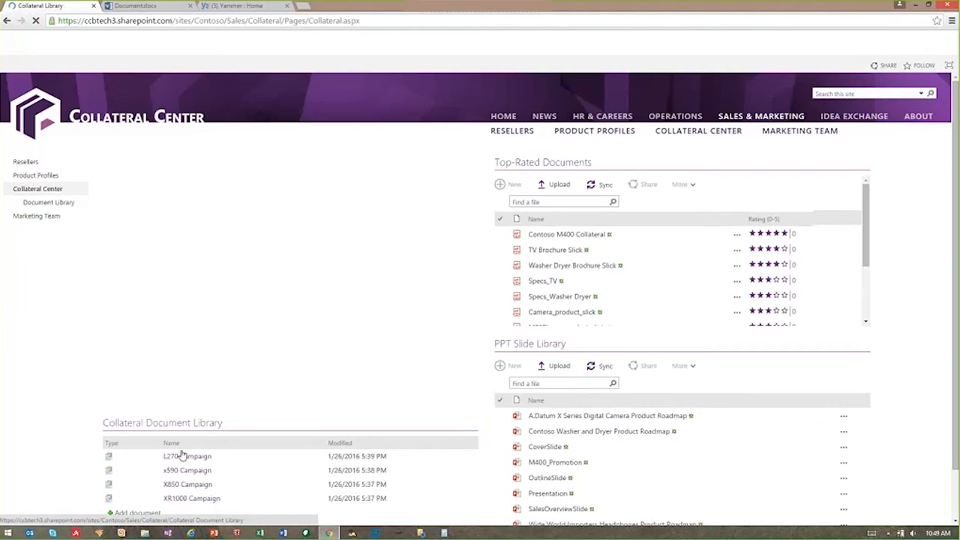
{"action": "left_click", "coordinate": [186, 456]}
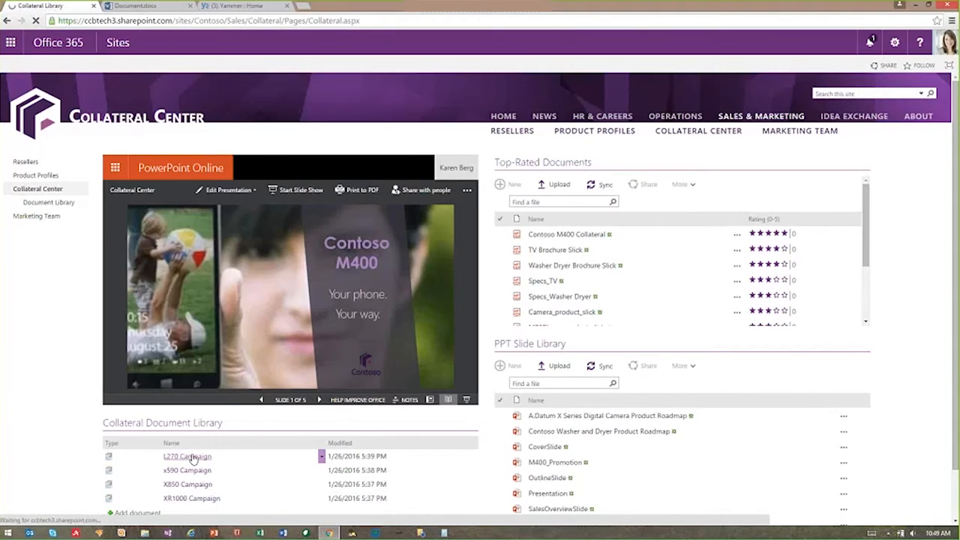
{"action": "left_click", "coordinate": [186, 456]}
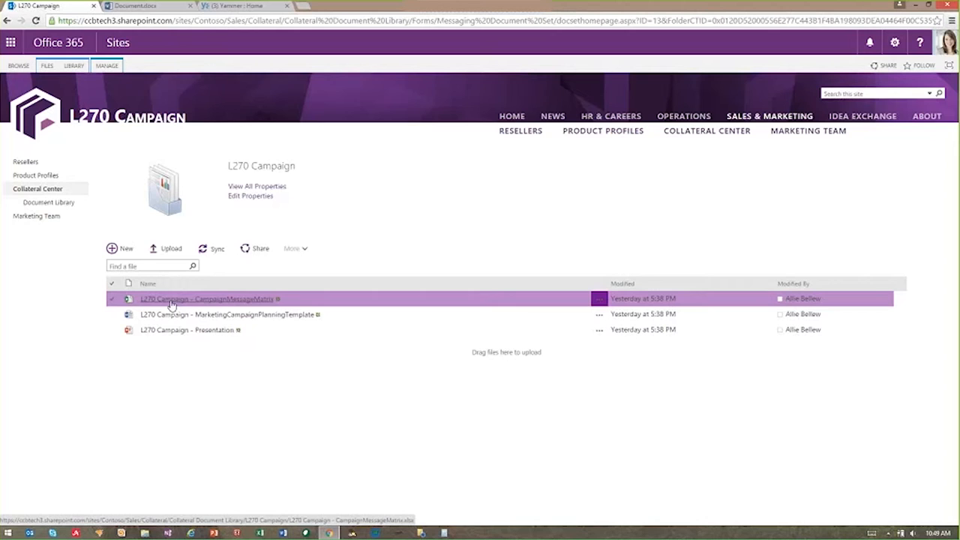
- Load the L270 Campaign - CampaignMessageMatrix workbook in Excel Online
{"action": "left_click", "coordinate": [207, 298]}
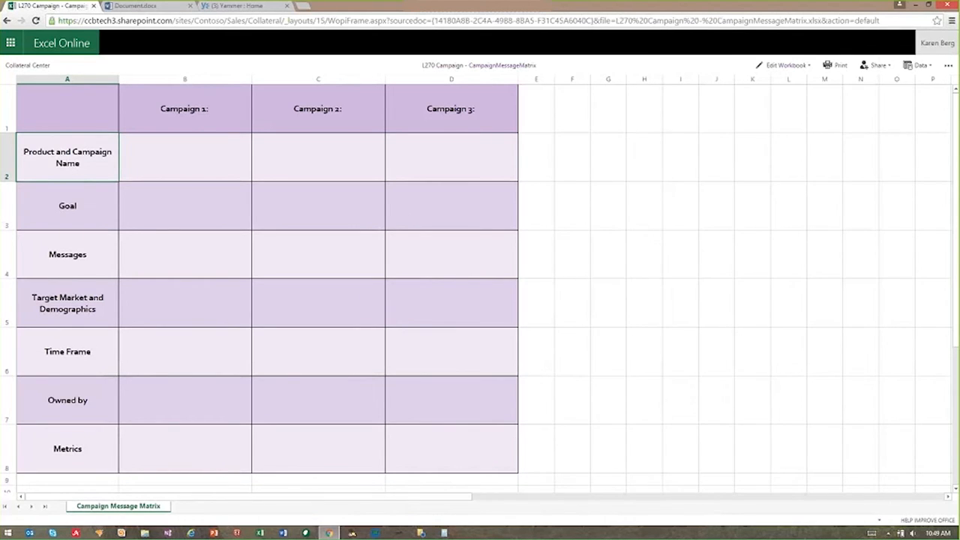
- Put the L270 Campaign Message Matrix workbook into Edit in Browser mode
{"action": "left_click", "coordinate": [785, 66]}
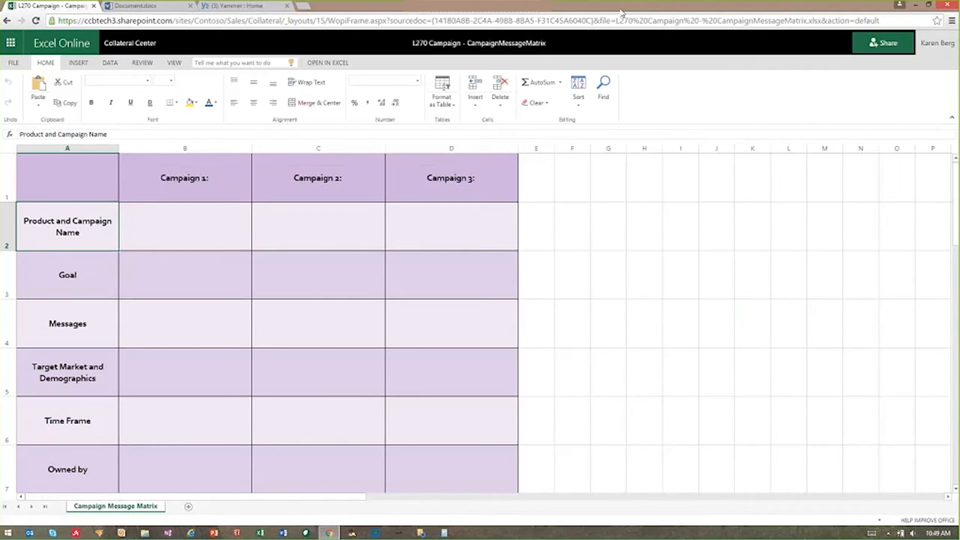
{"action": "mouse_move", "coordinate": [702, 69]}
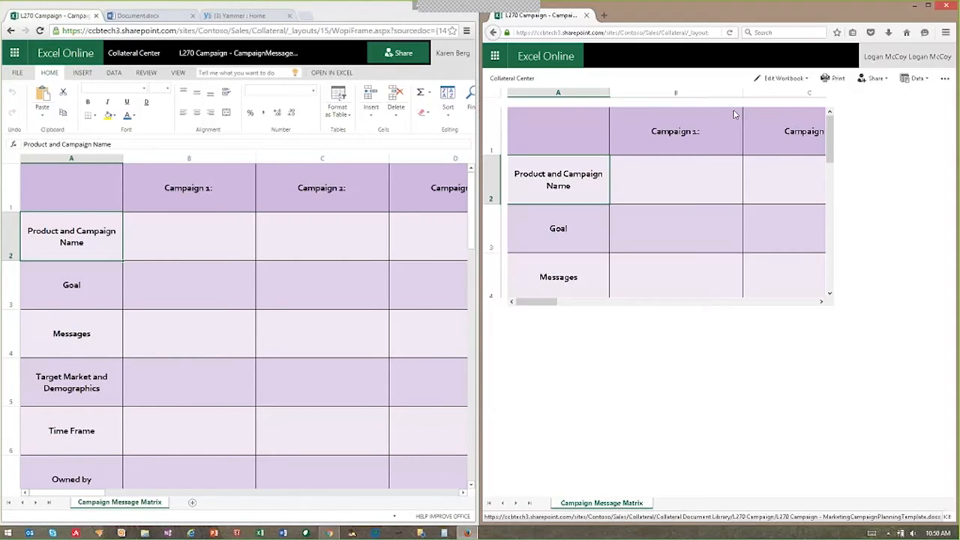
- As the second co-author, enter Test in cell B2 under Campaign 1, visible in both windows
{"action": "left_click", "coordinate": [783, 78]}
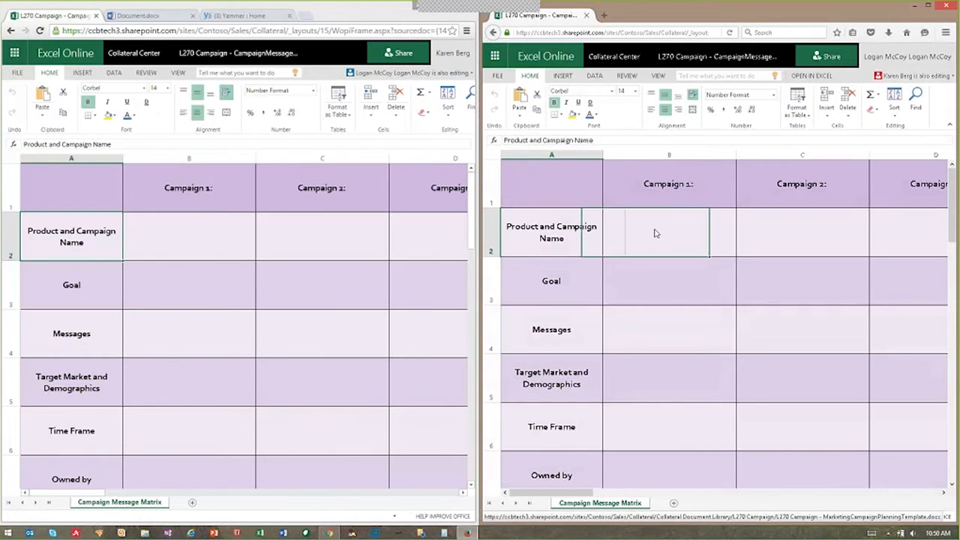
{"action": "left_click", "coordinate": [669, 233]}
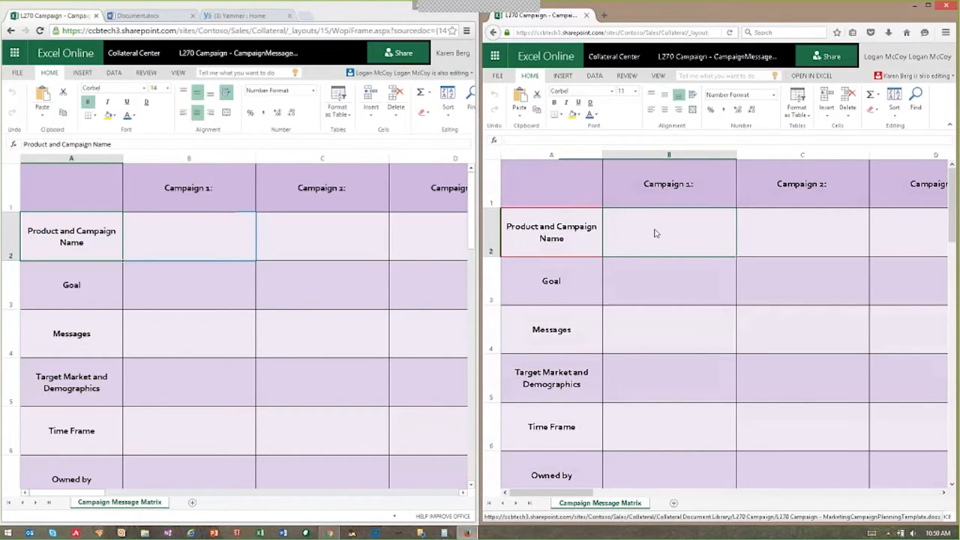
{"action": "type", "text": "Test"}
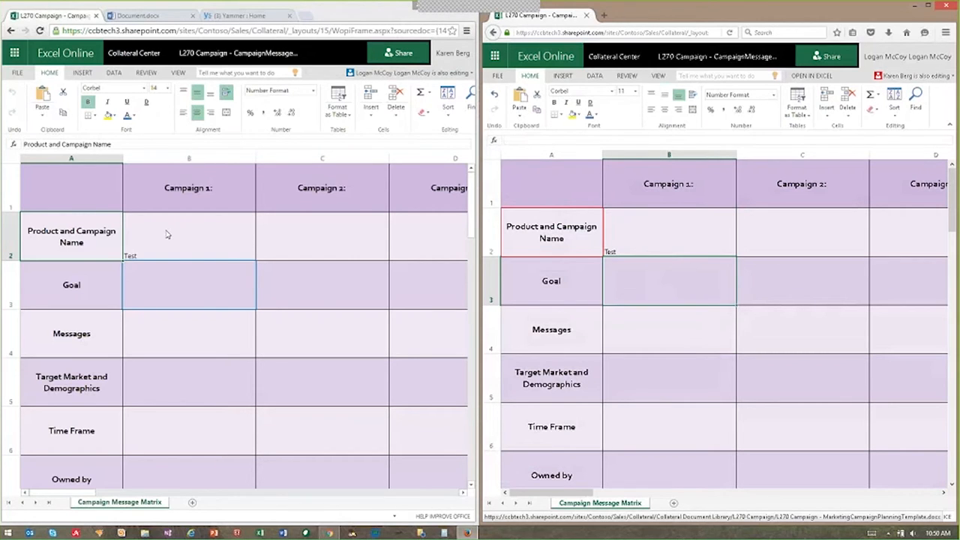
{"action": "mouse_move", "coordinate": [63, 242]}
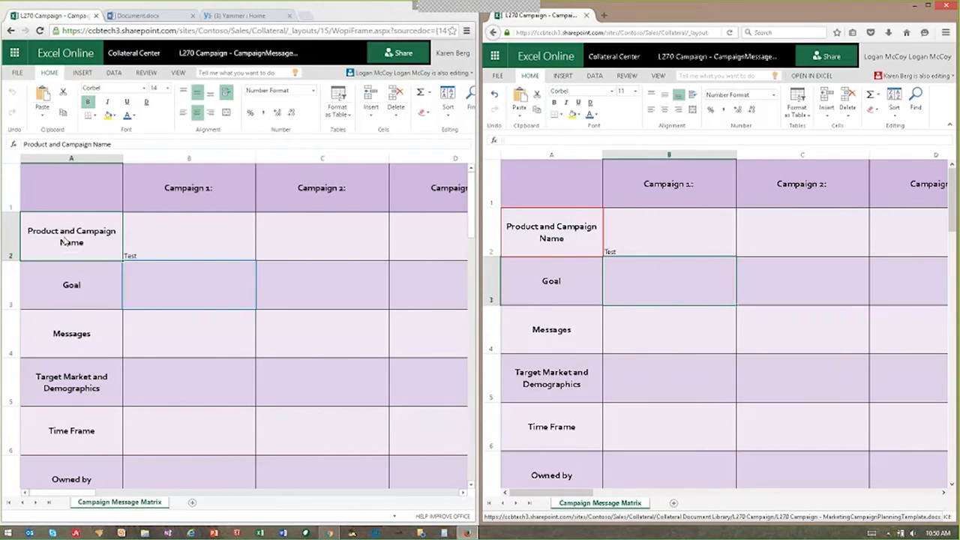